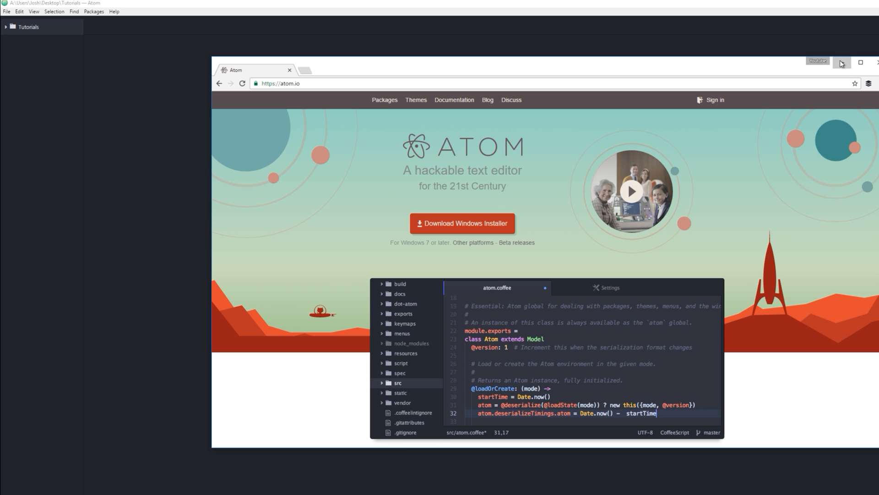
Minimize the Chrome window showing atom.io and open Atom's File menu.
click(840, 62)
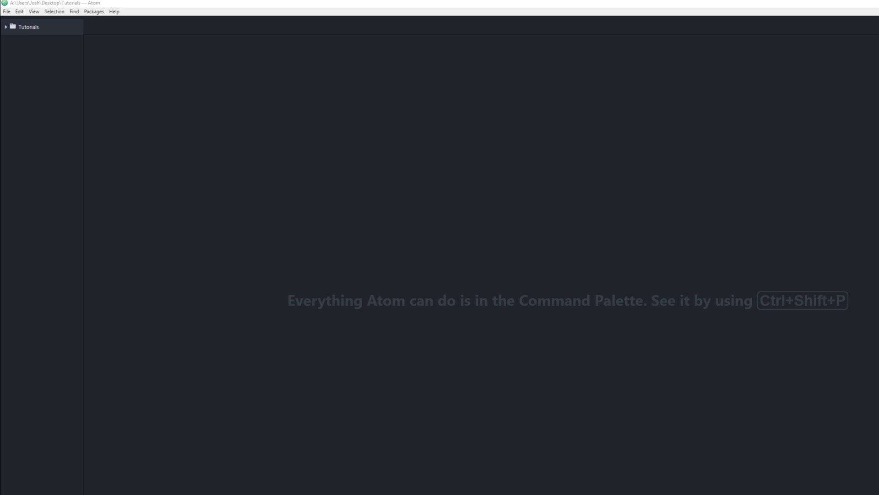
click(6, 11)
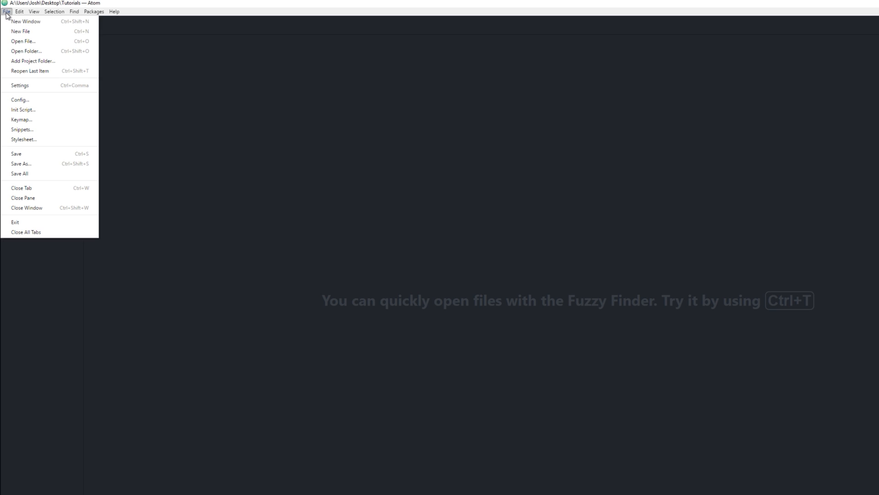
Search 'emmet' on the Settings Install page and install the emmet package.
click(37, 87)
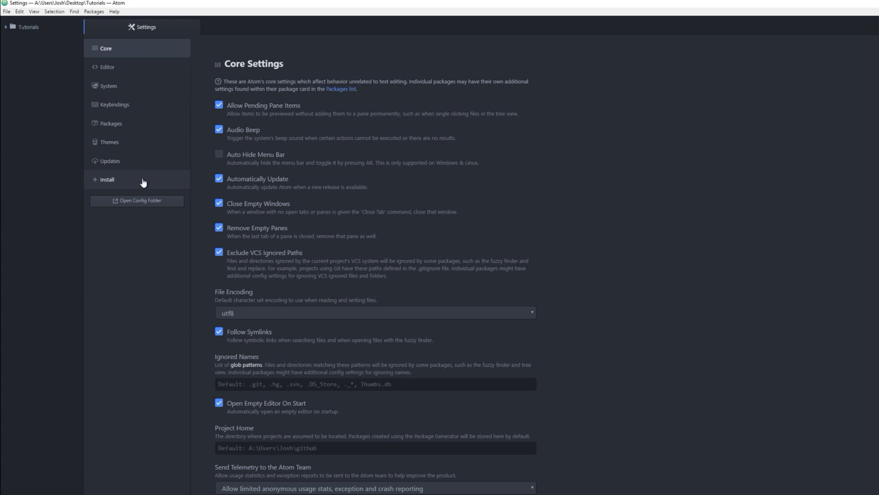
click(107, 180)
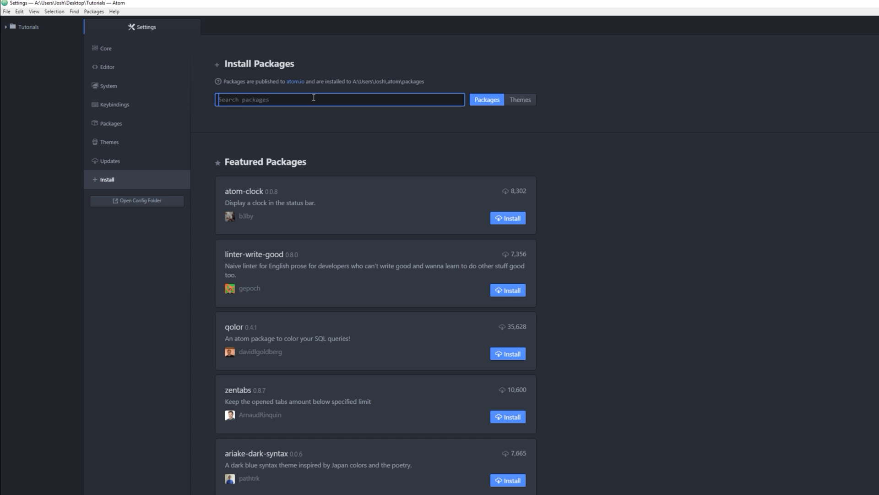
text(e)
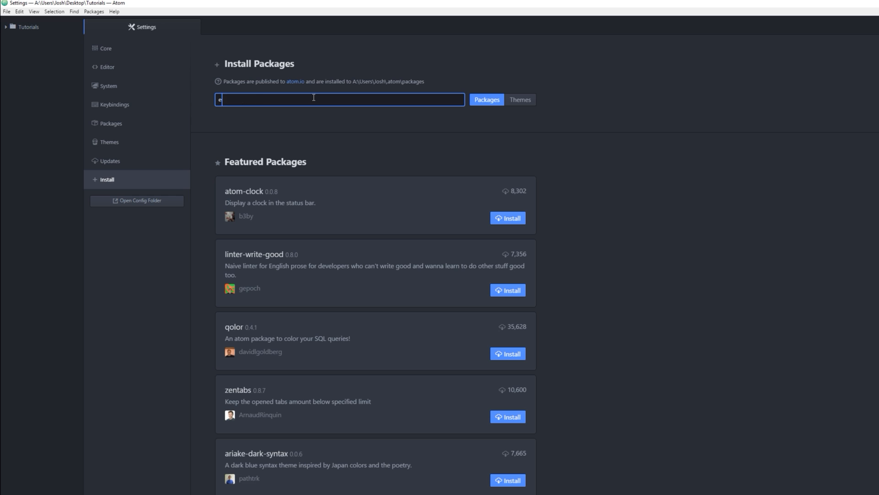
text(mmet)
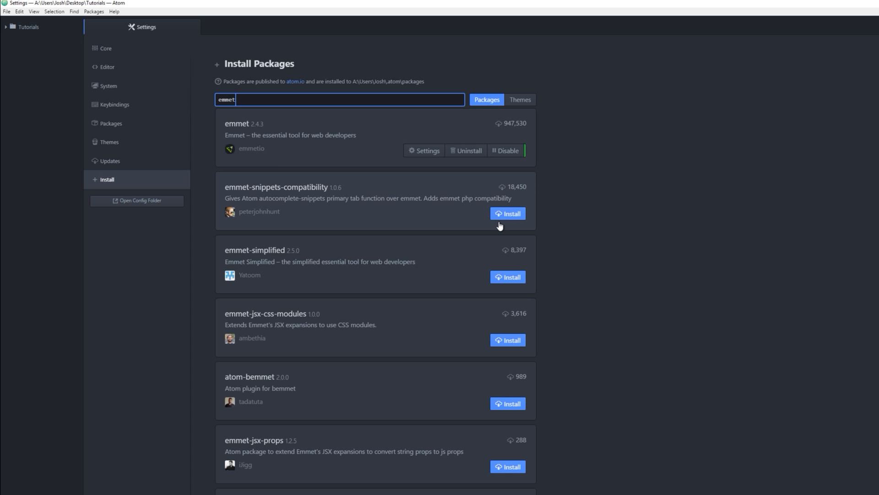
click(6, 11)
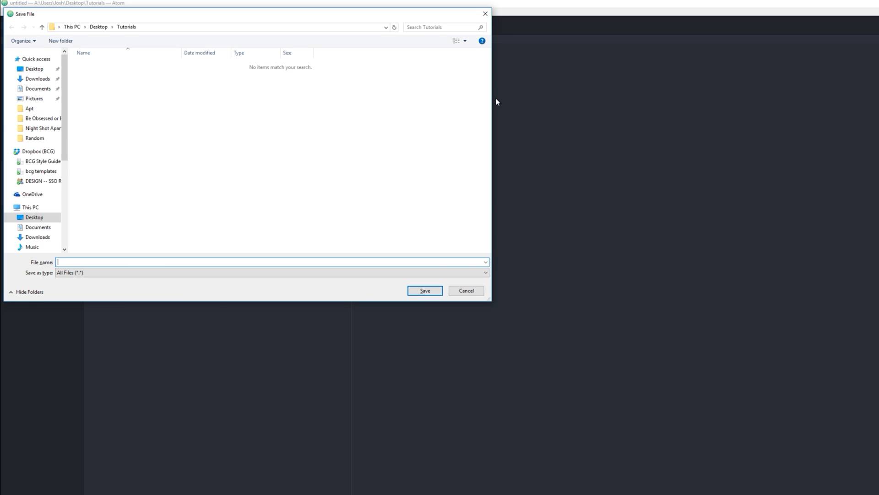
Name the new file starterkit.html and save it in the Tutorials folder.
text(s)
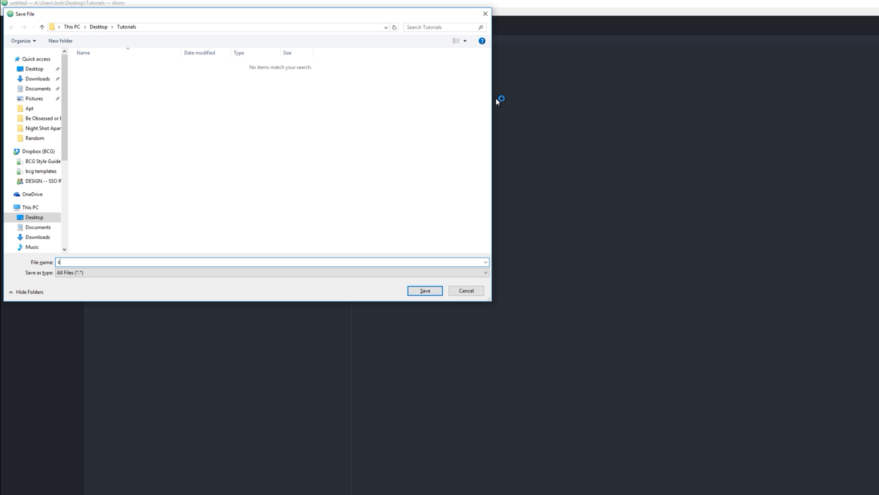
text(tarterkit)
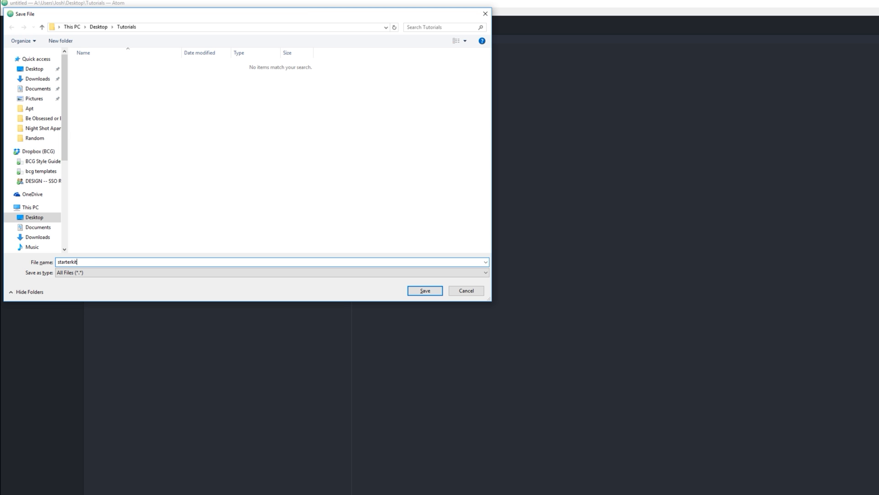
text(.html)
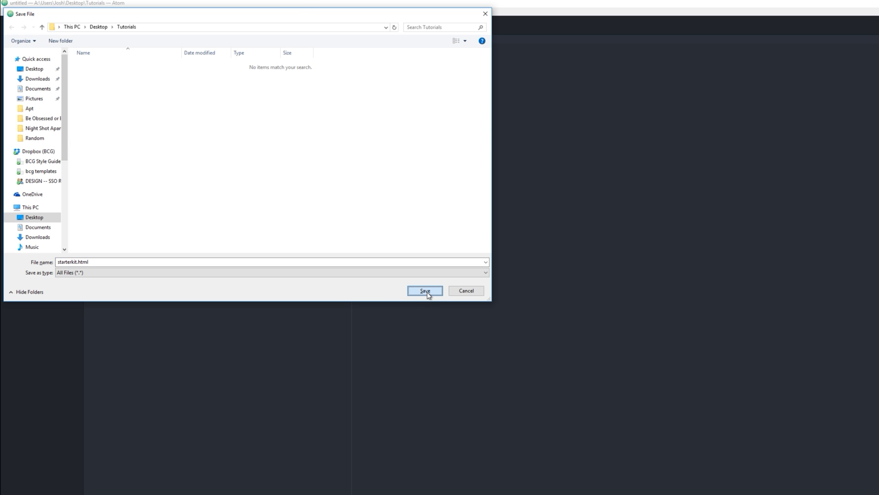
click(424, 290)
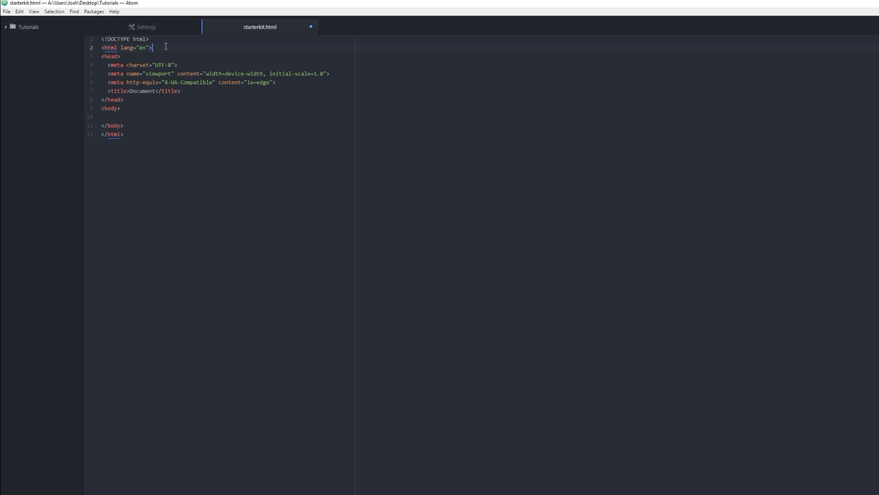
mouse_move(106, 46)
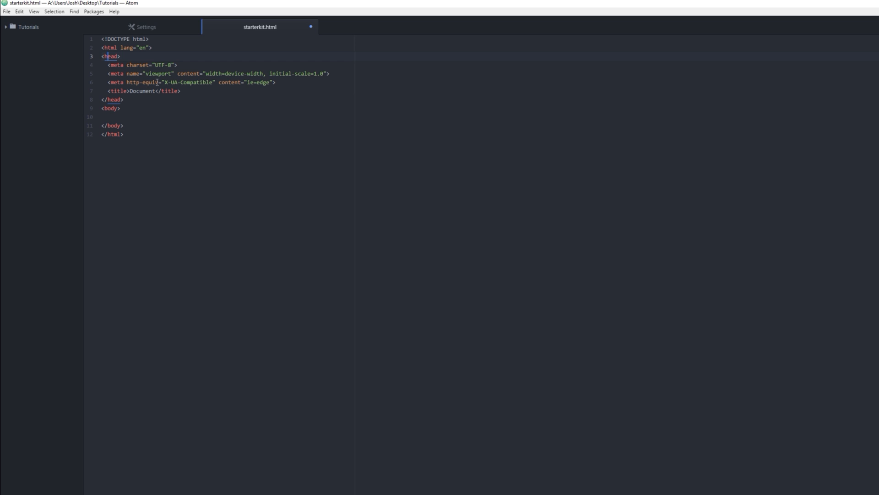
Delete the three meta lines from the head, leaving only the title.
click(118, 48)
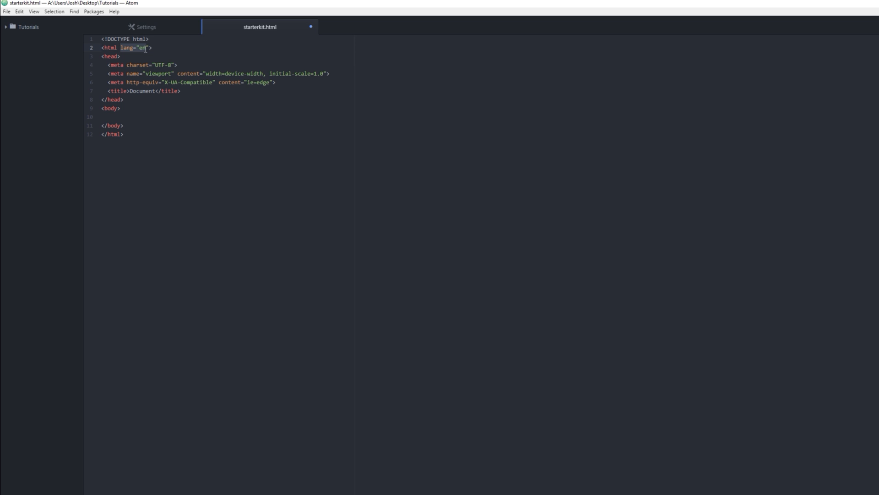
text(es)
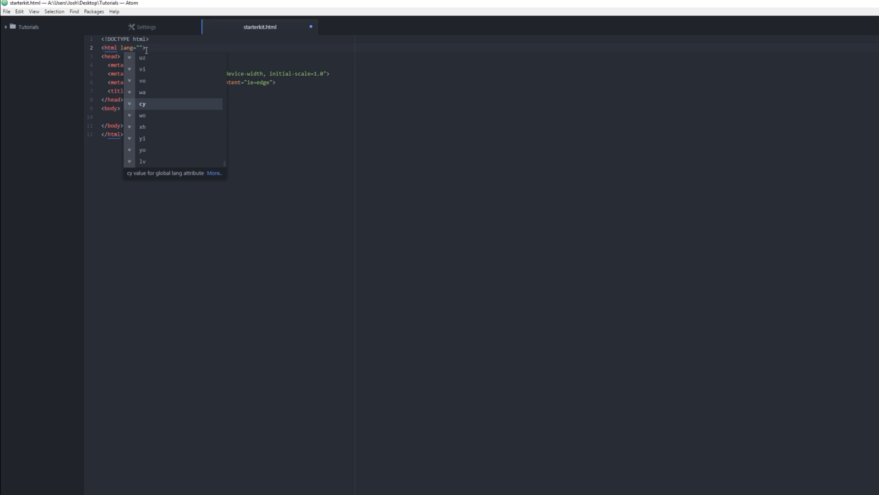
text(en)
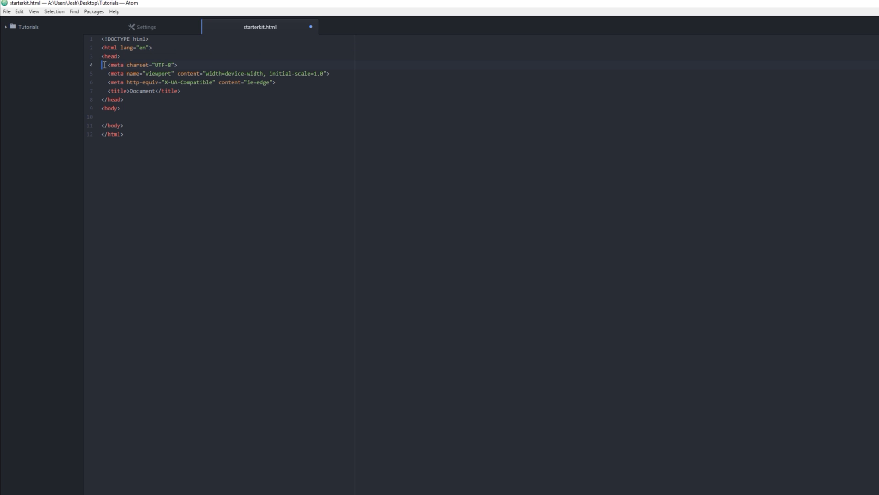
double_click(111, 56)
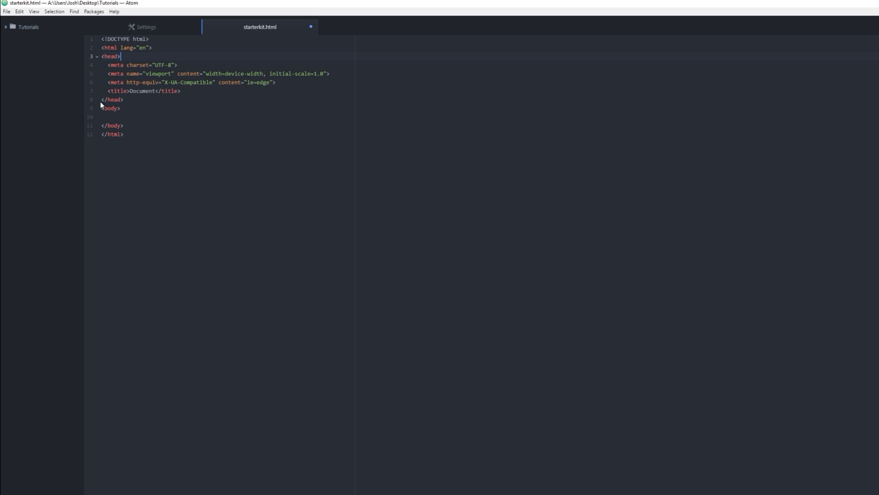
click(176, 97)
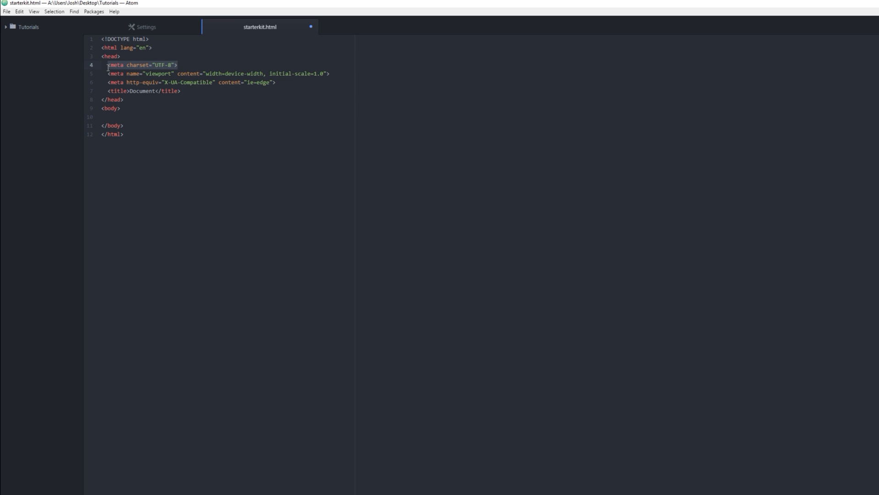
click(106, 73)
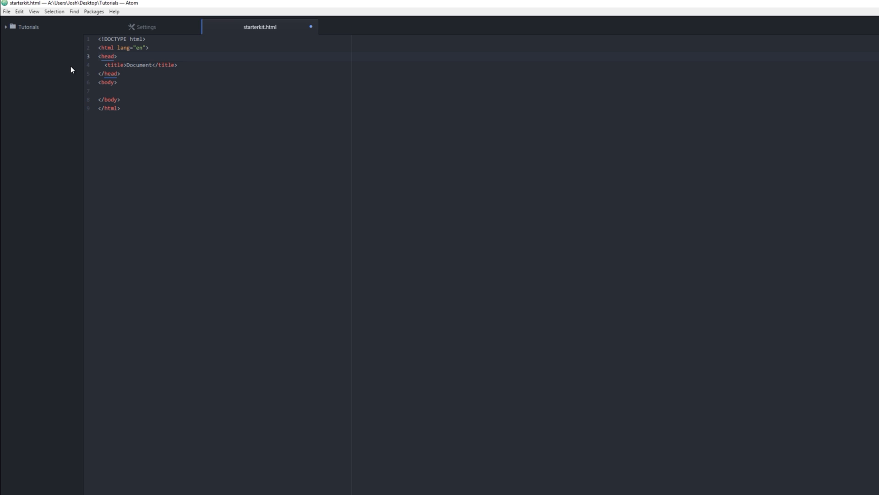
Replace 'Document' inside the title tag with 'HTML Starterkit'.
click(117, 64)
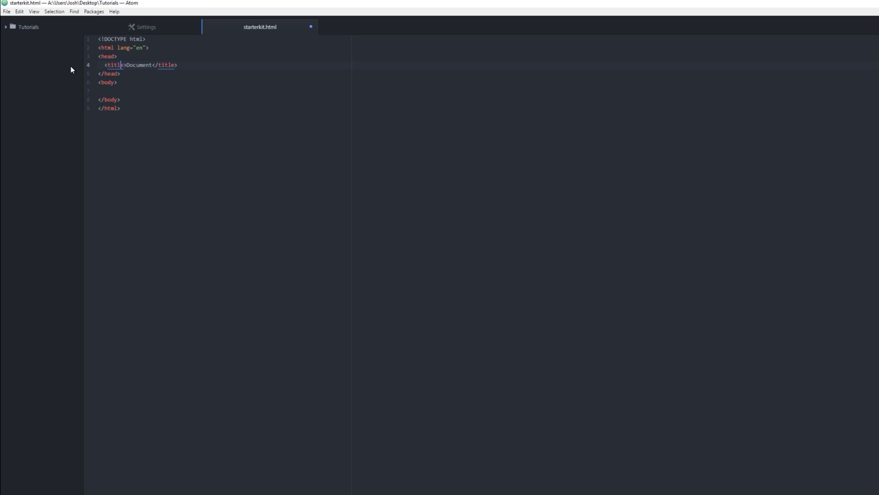
mouse_move(518, 365)
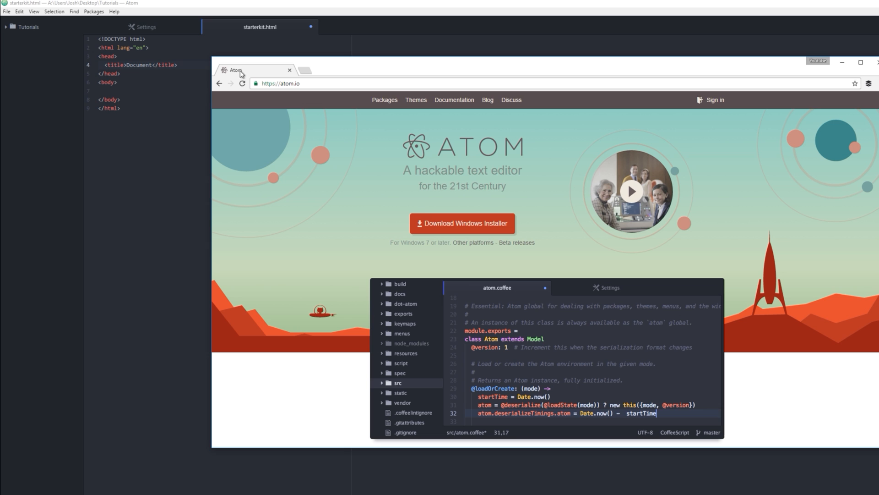
mouse_move(226, 73)
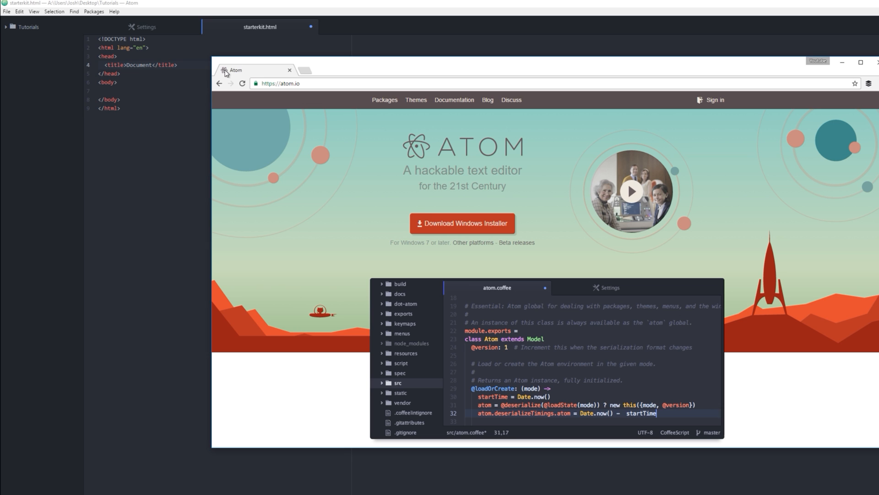
mouse_move(235, 79)
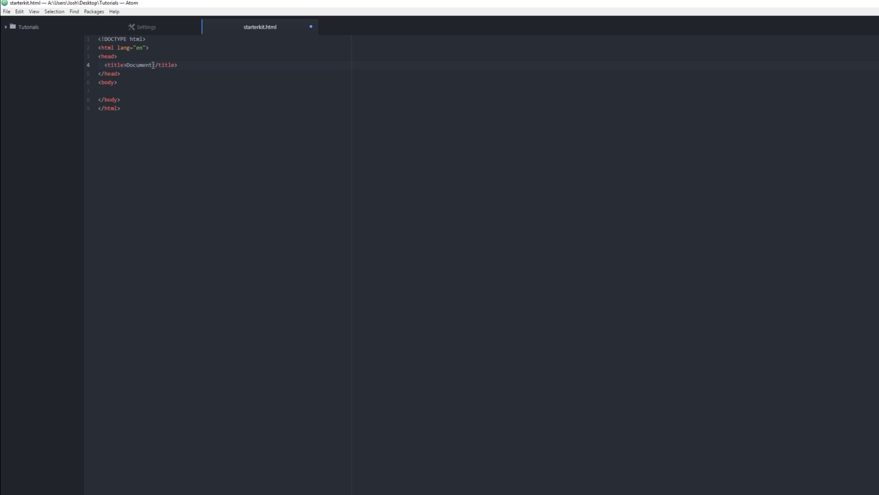
double_click(138, 66)
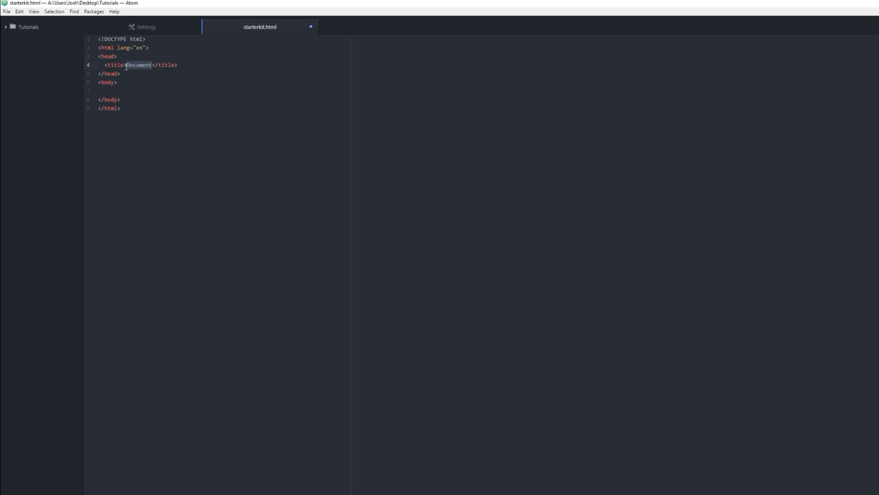
text(h)
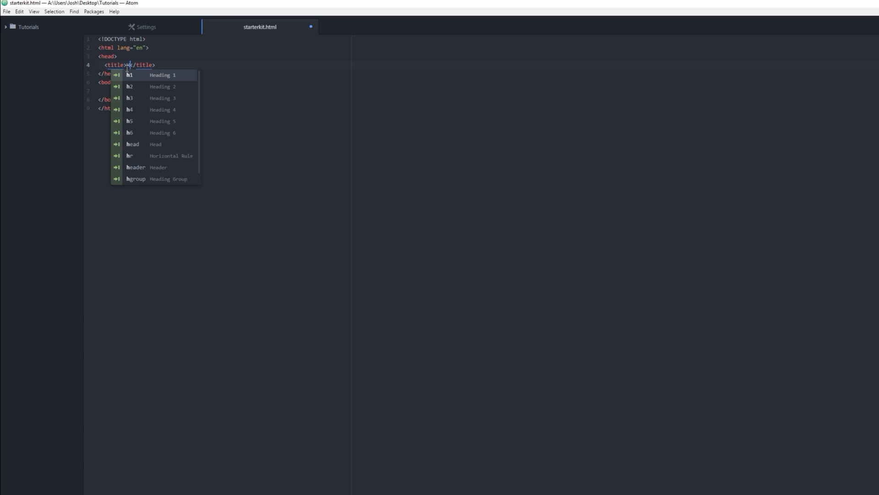
text(HTML Starterkit)
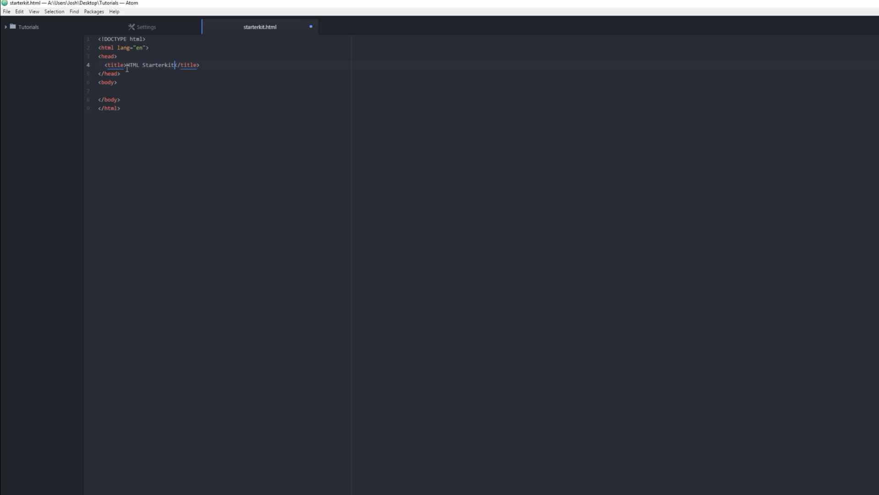
click(200, 65)
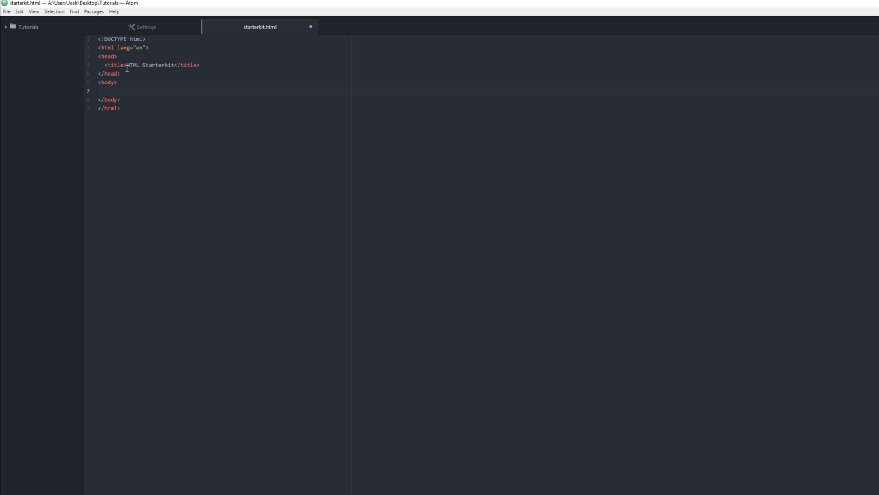
Add a div to the body holding an h1 heading 'This is pretty big'.
click(103, 91)
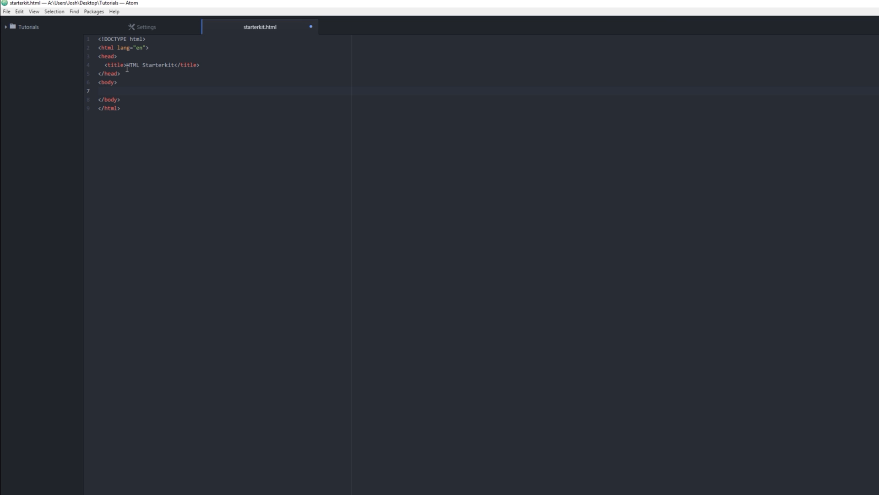
click(104, 90)
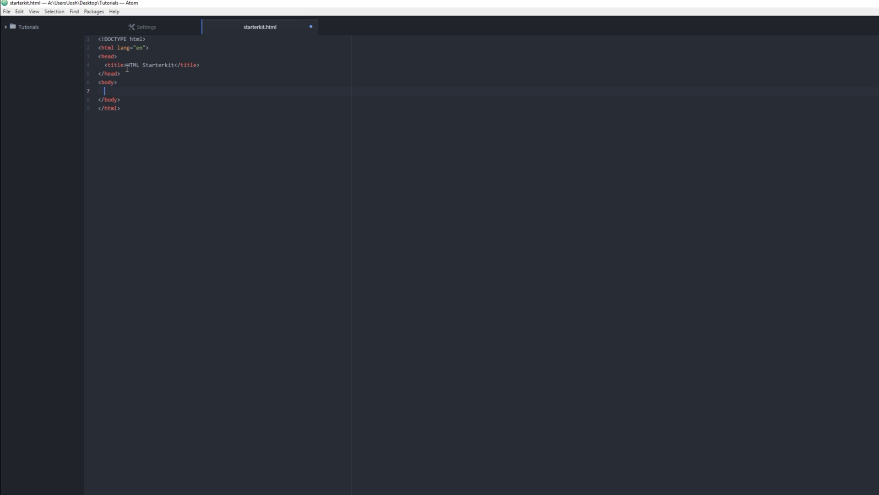
text(div)
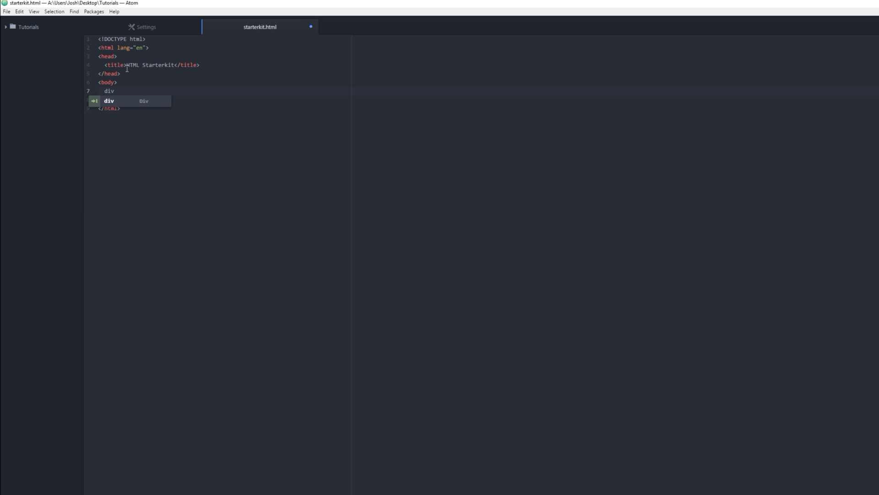
key(Tab)
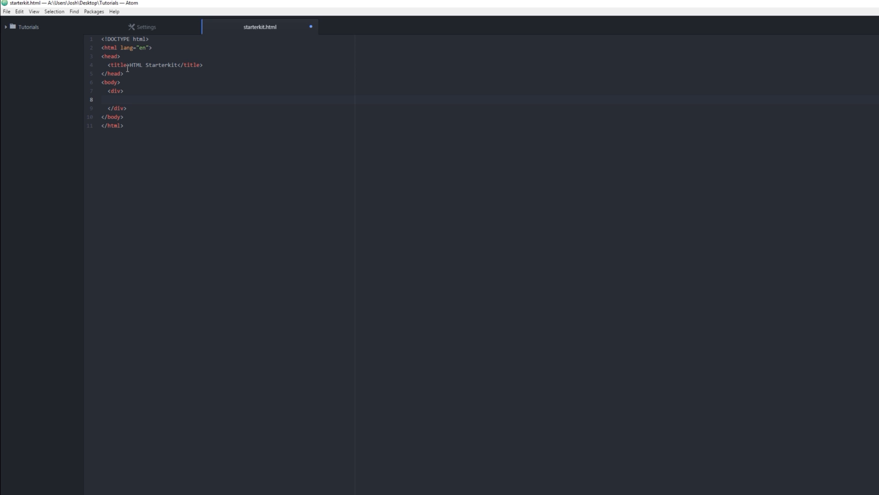
text(h1)
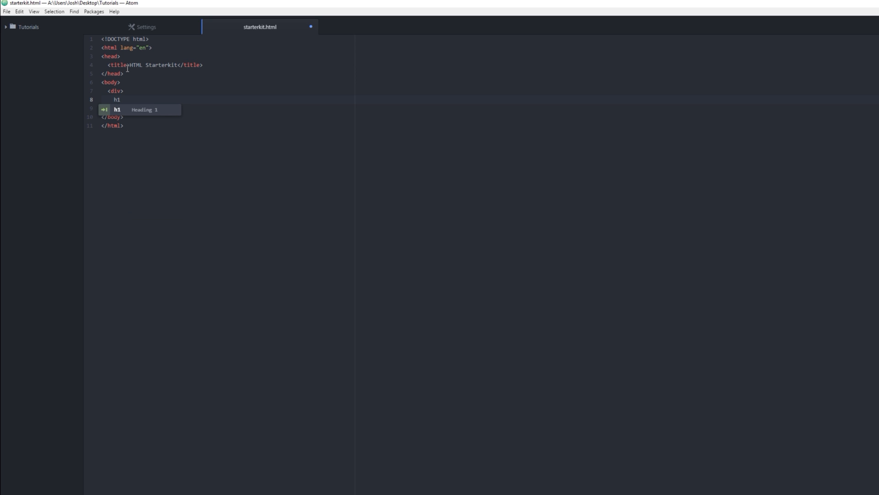
key(Tab)
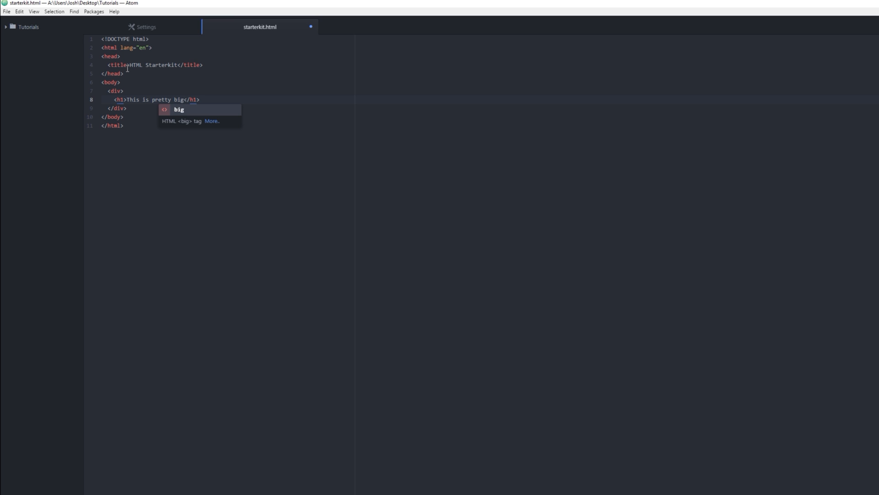
key(Escape)
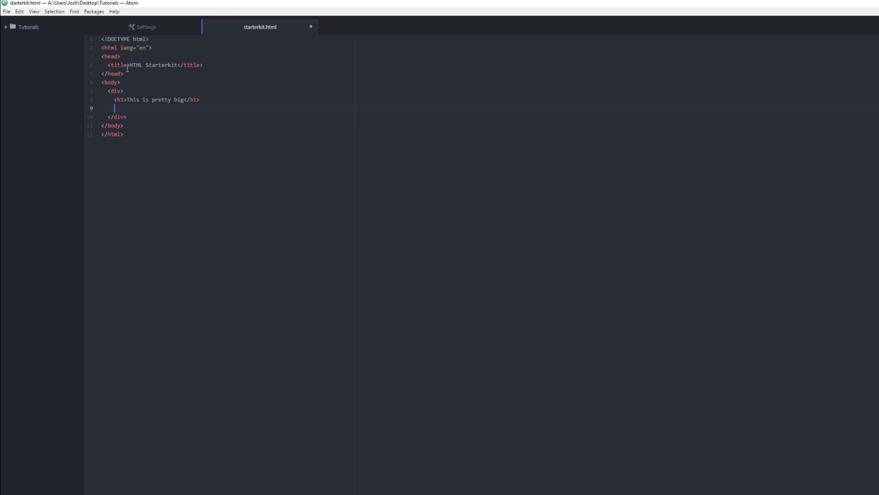
Add an h4 heading 'This is smaller' below the h1 inside the div.
text(h4)
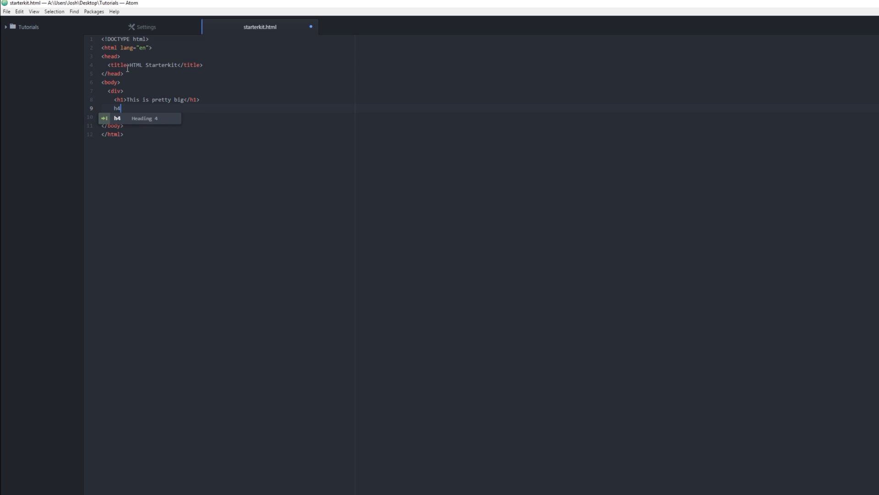
key(Tab)
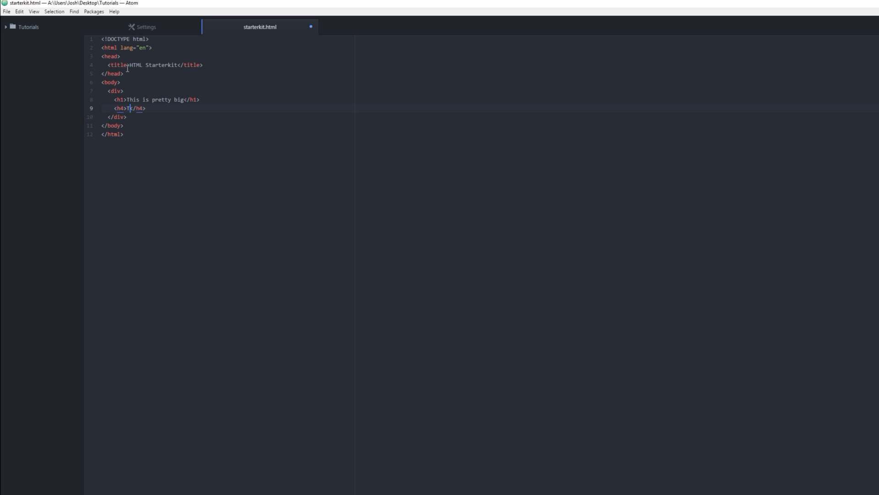
text(This is smaller)
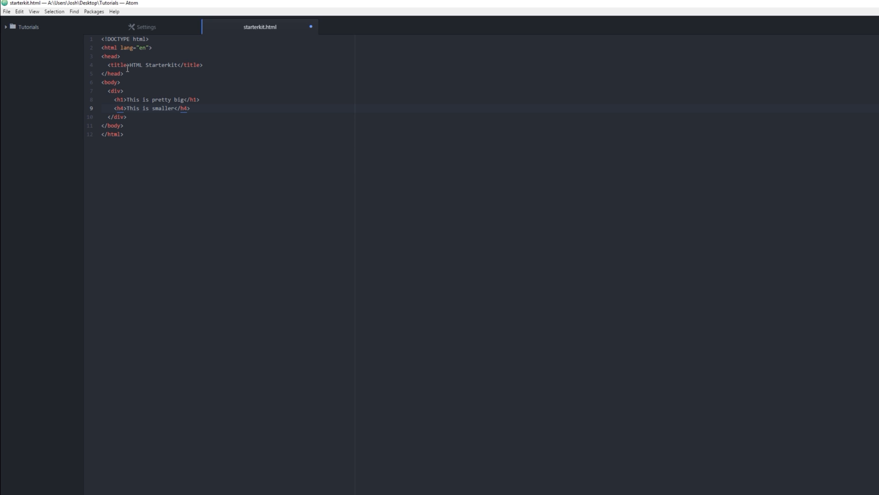
mouse_move(49, 416)
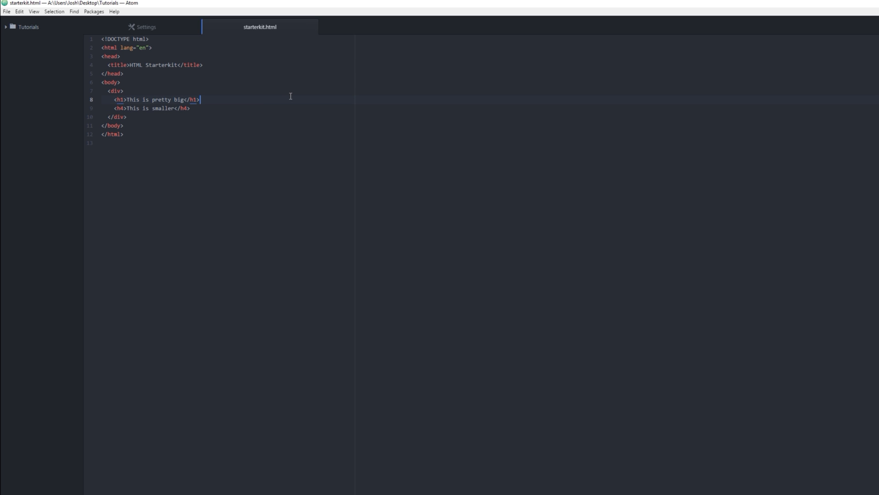
mouse_move(259, 27)
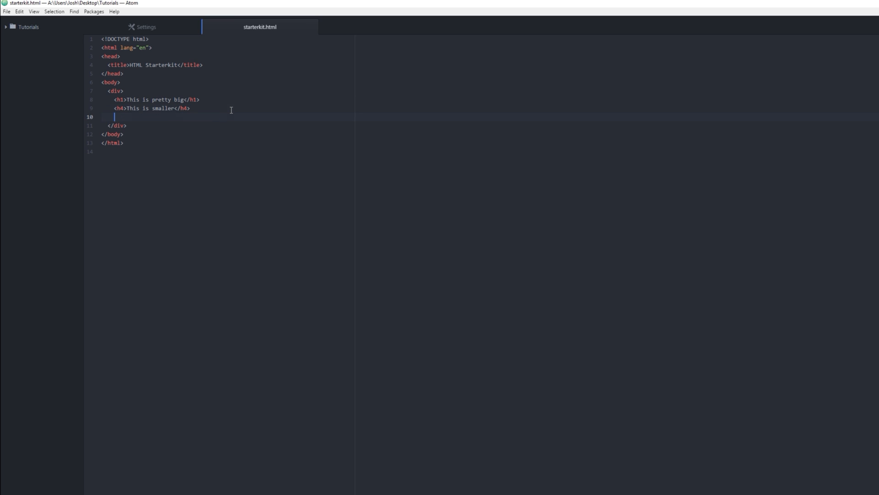
Insert 'alot' into the h4 so it reads 'This is alot smaller'.
click(139, 108)
text( alot)
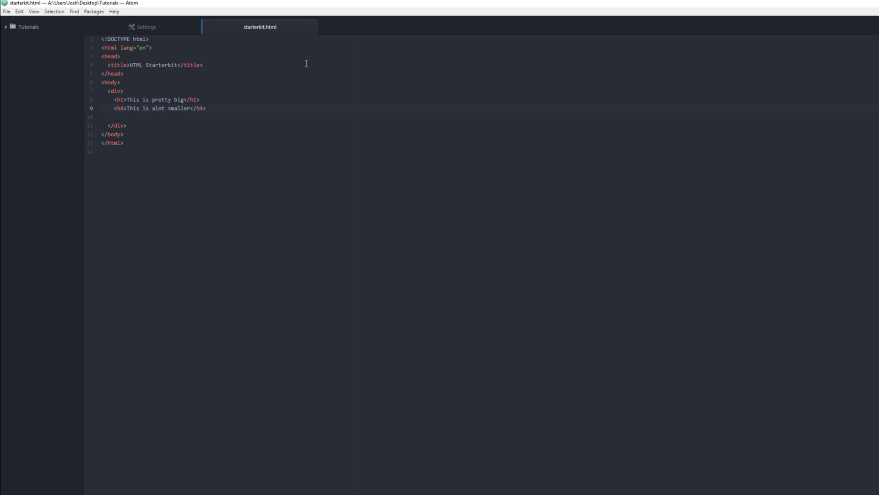
click(166, 108)
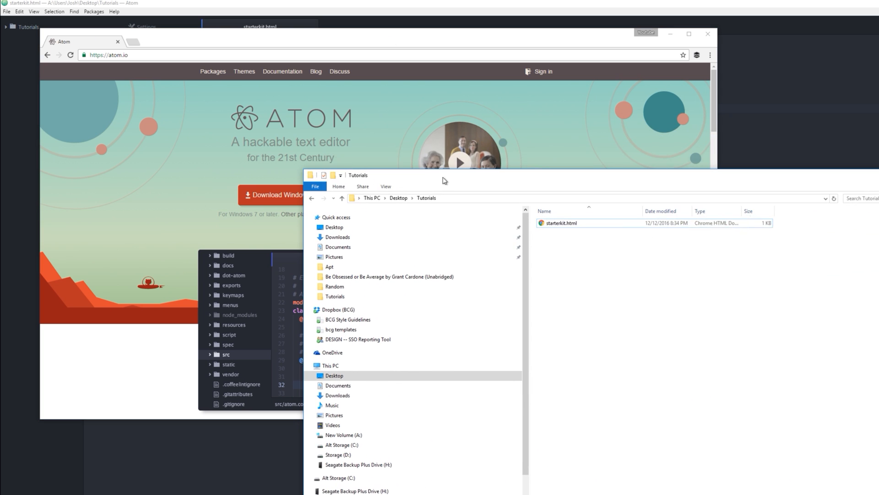
Open starterkit.html from the Tutorials folder in Chrome, showing both headings.
click(561, 223)
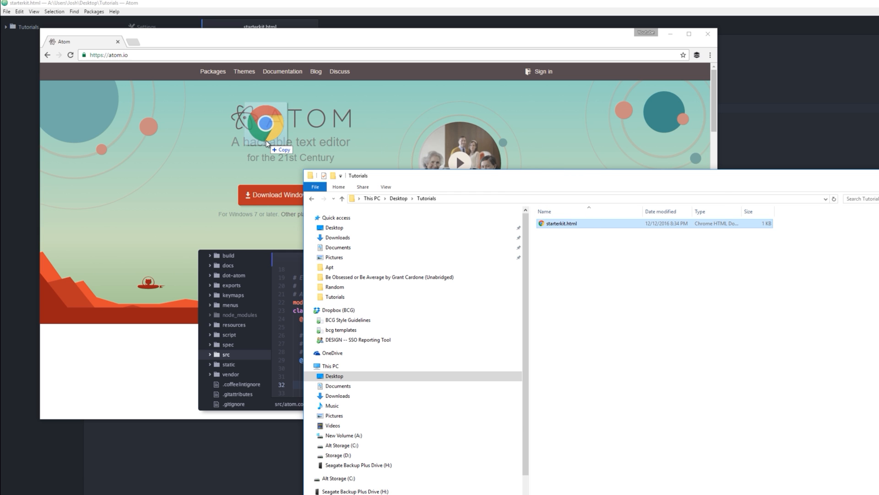
double_click(560, 224)
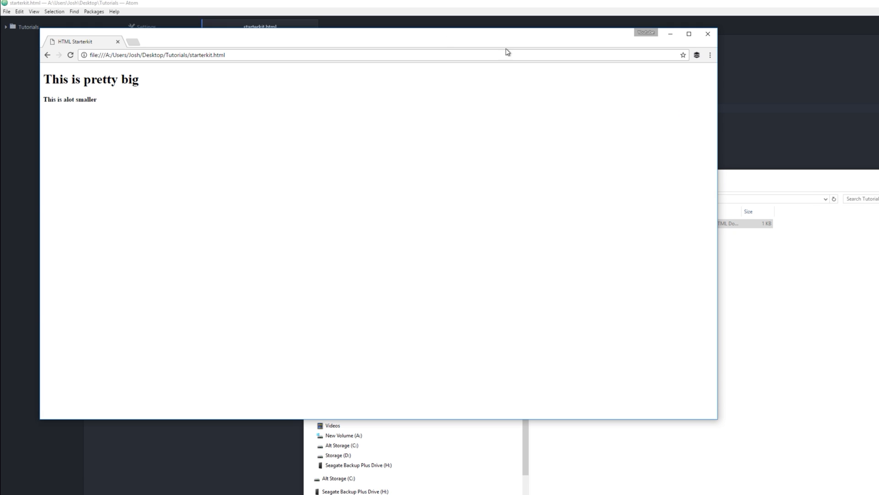
mouse_move(290, 39)
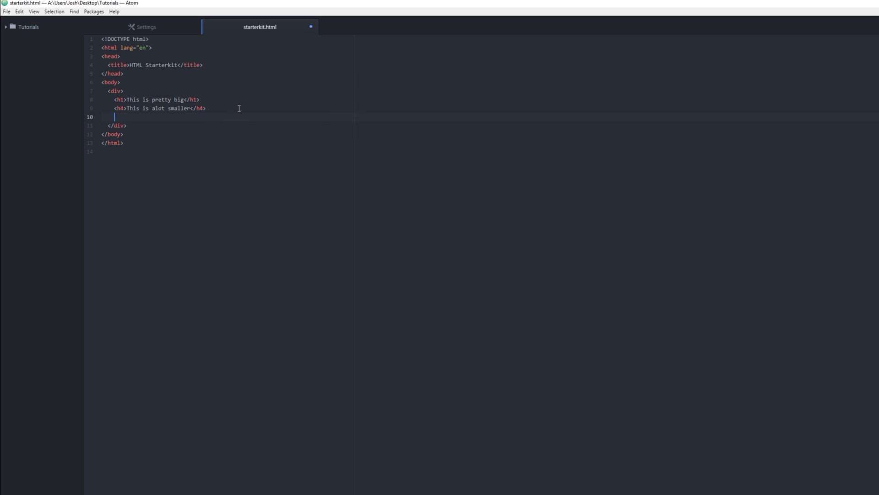
Insert an empty img tag with src and alt below the h4 heading.
text(im)
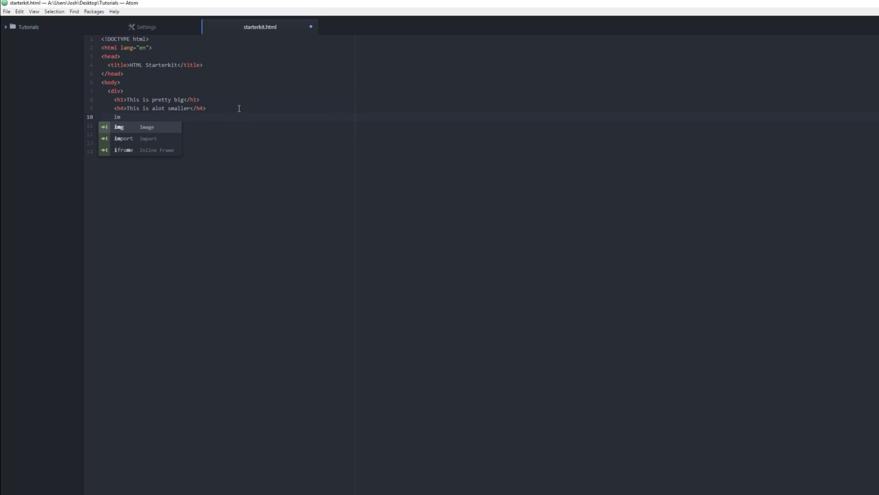
key(Tab)
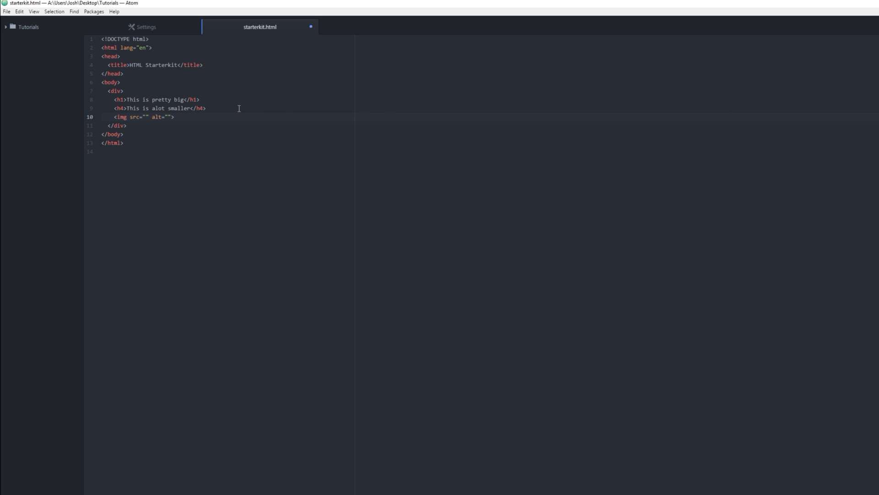
click(146, 117)
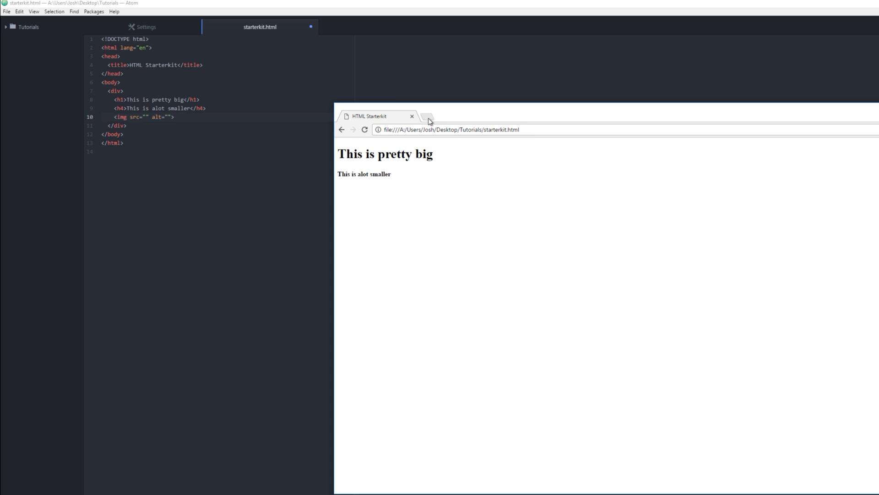
Put the dogtime.com puppy photo URL into the img src and reload the preview.
click(426, 116)
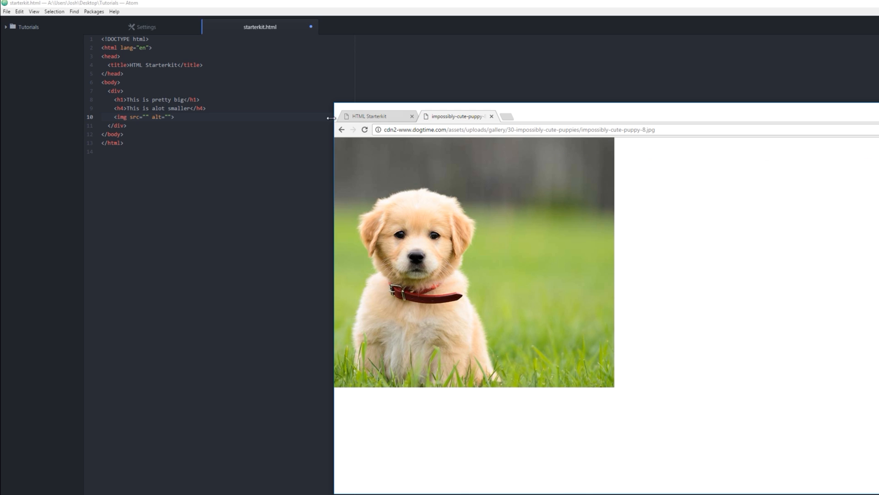
click(516, 129)
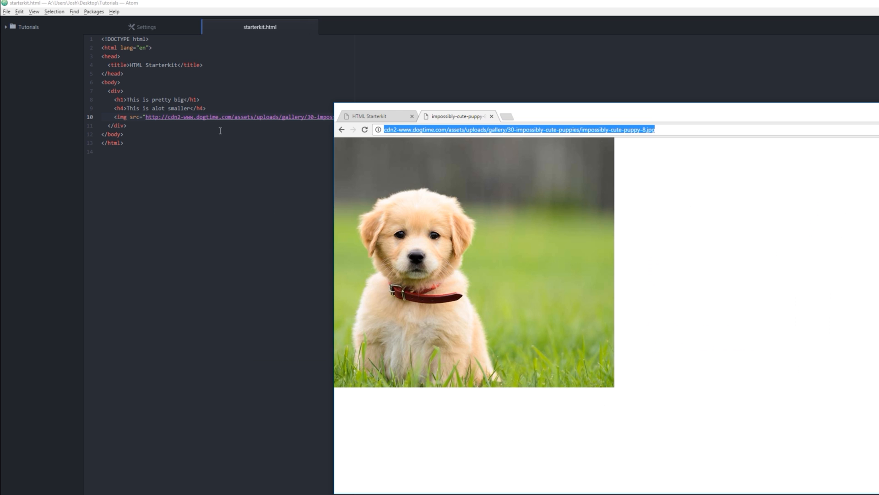
click(372, 116)
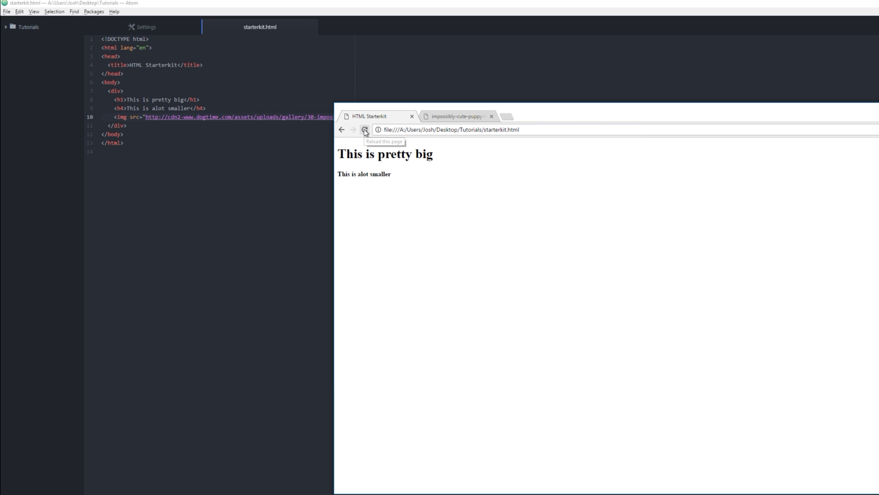
click(365, 130)
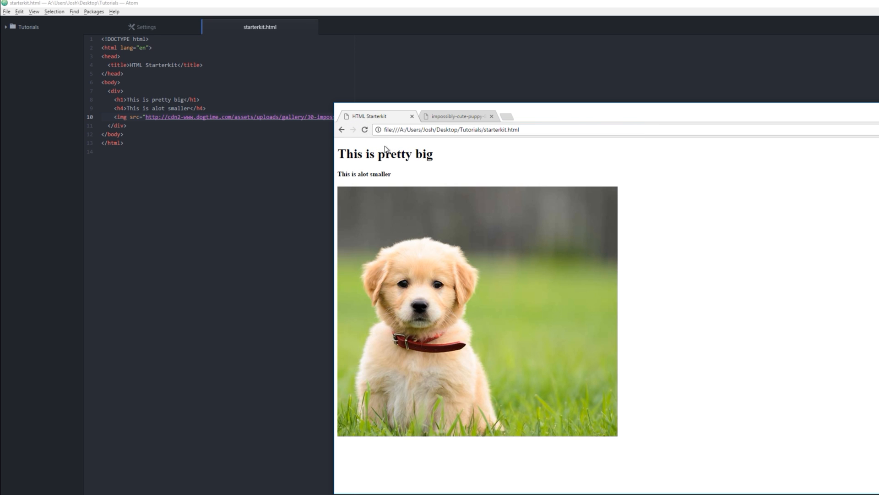
click(456, 115)
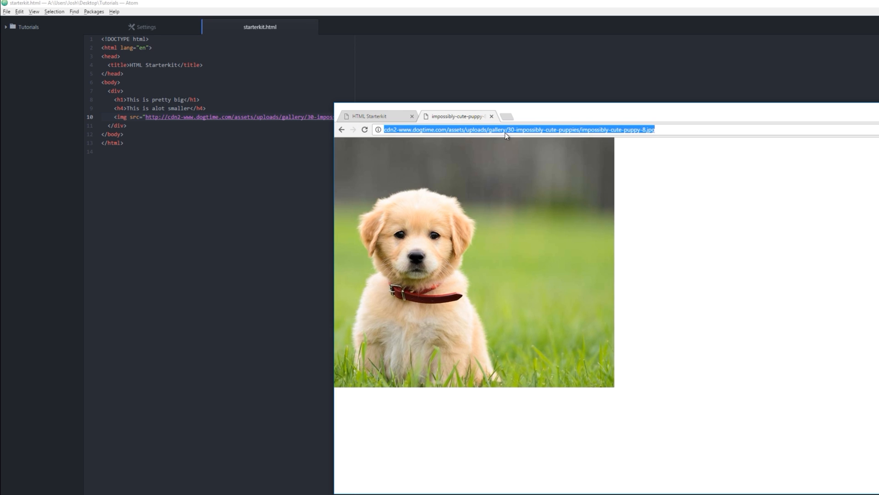
click(370, 116)
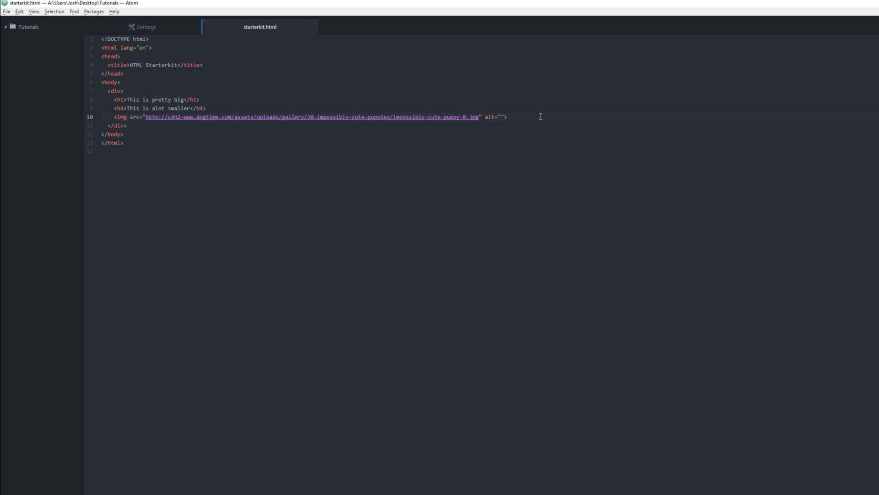
Add a 'Letters' paragraph right after the image tag.
click(507, 117)
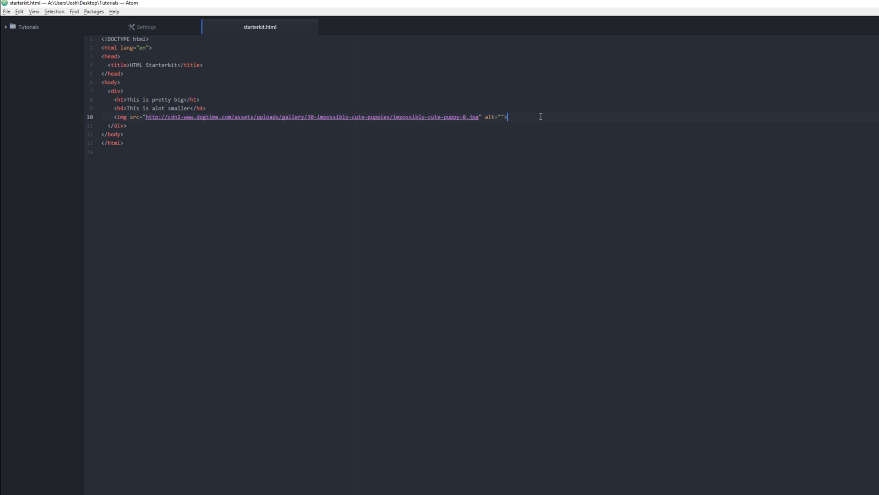
text(p)
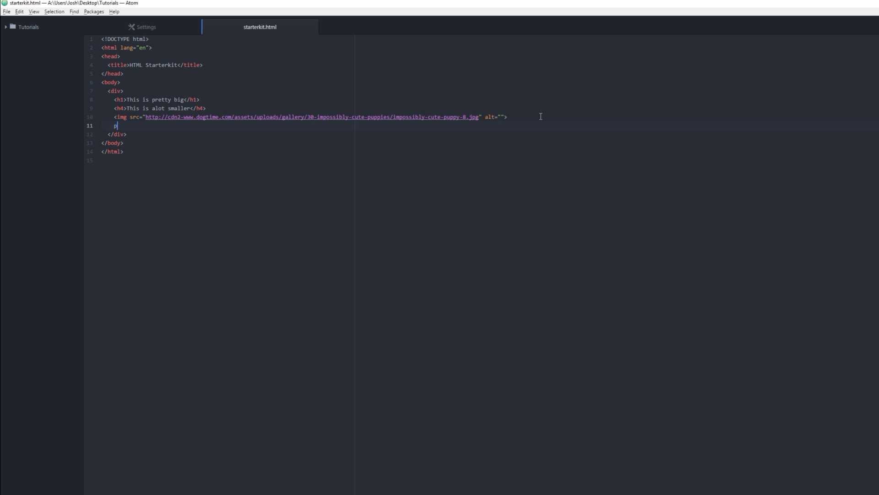
text(>Lett</p>)
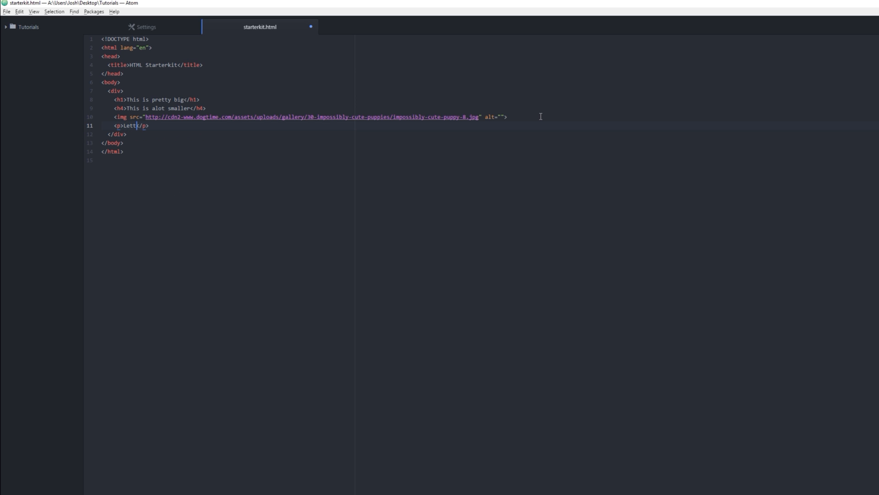
text(ers)
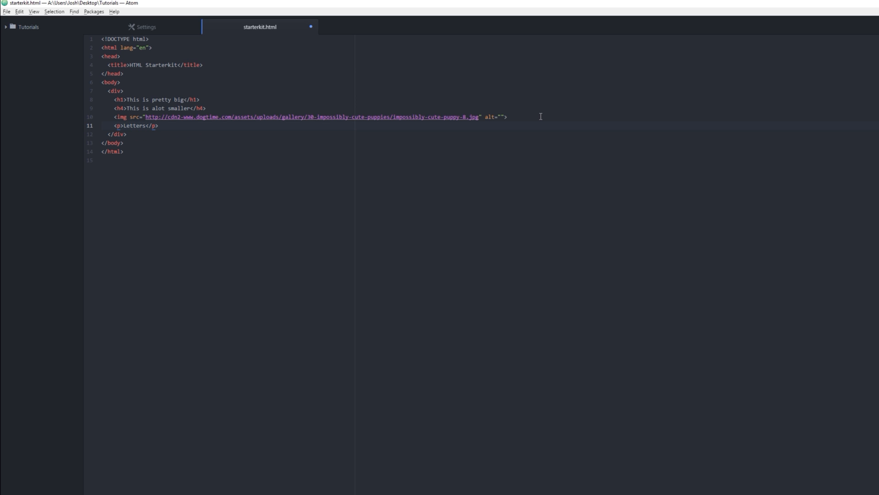
key(enter)
text(<span></span>)
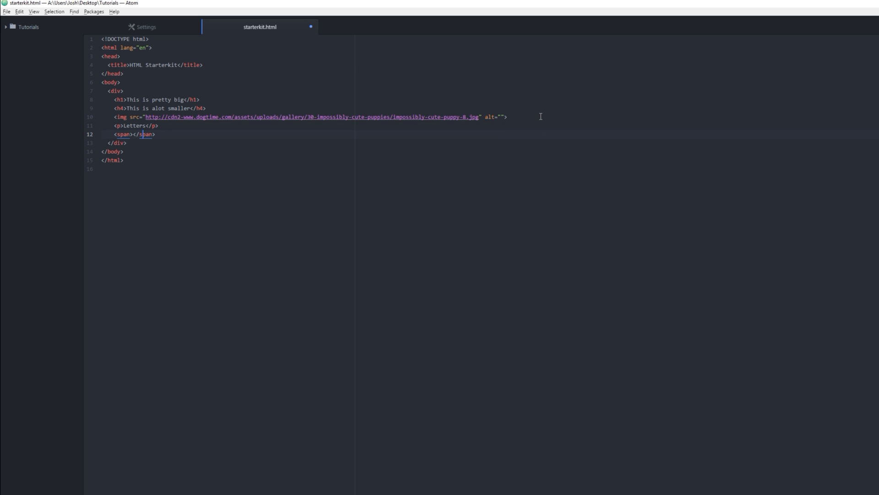
Add spans 'Just one sentence' and 'Cookies' on separate lines, then a line for the list.
text(Just one sentence)
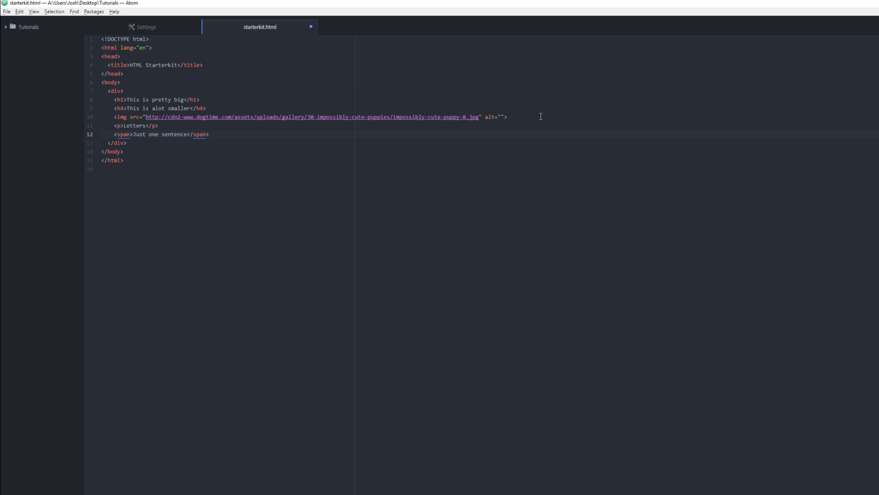
click(209, 134)
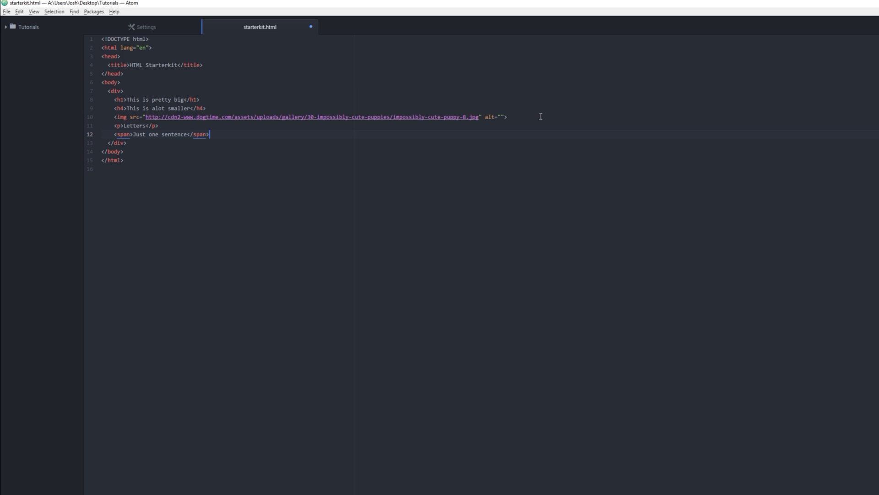
key(enter)
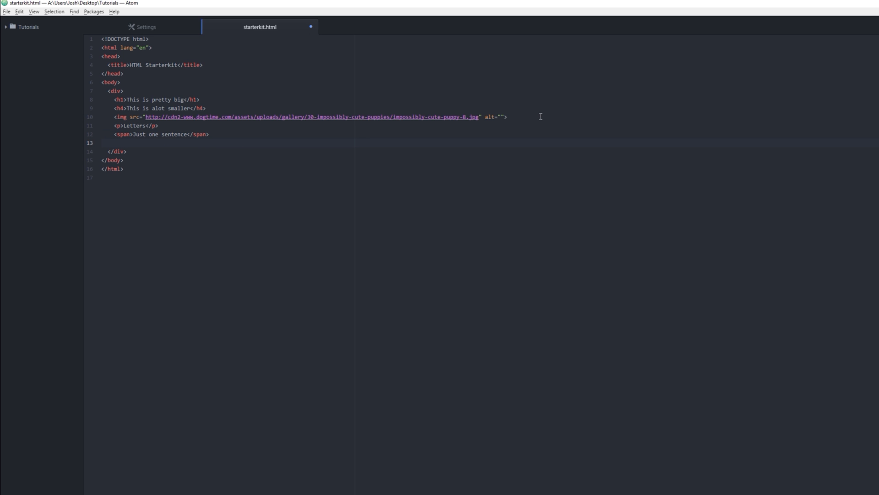
click(114, 142)
text(<span></span>)
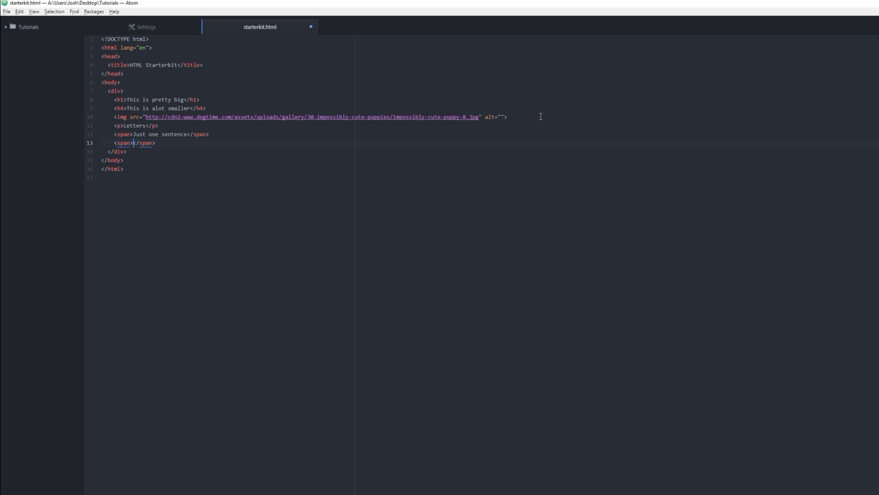
text(Cookies)
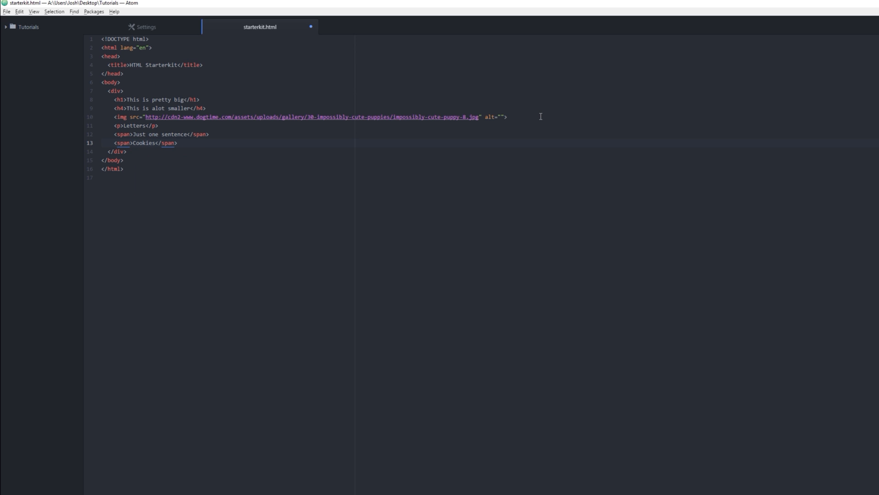
key(enter)
text(<ul></ul>)
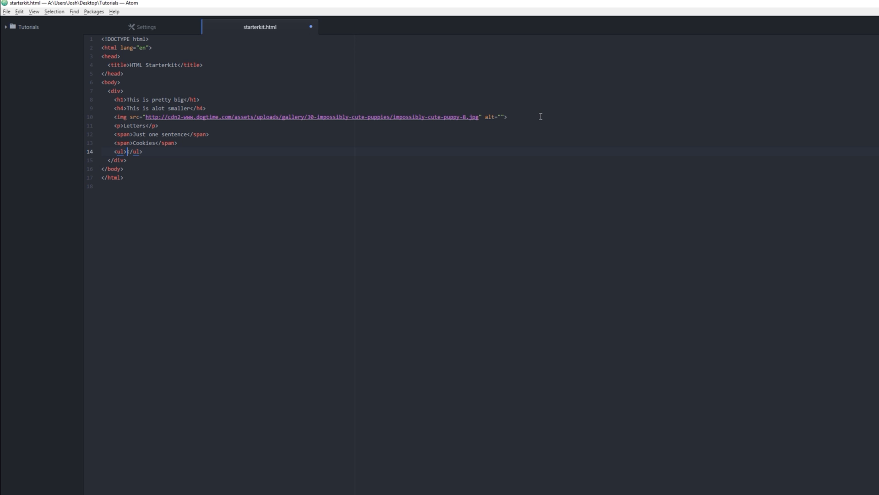
Fill the unordered list with Milk, Flour and Eggs items, removing the extra blank line.
key(enter)
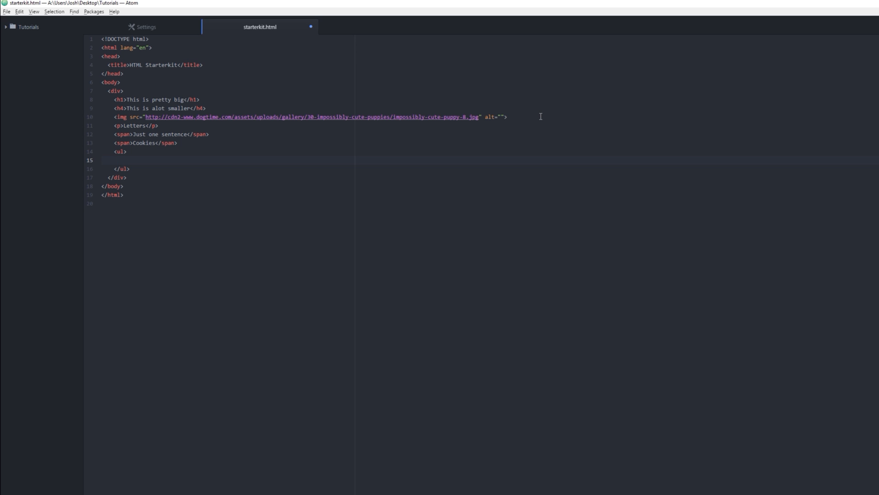
text(1)
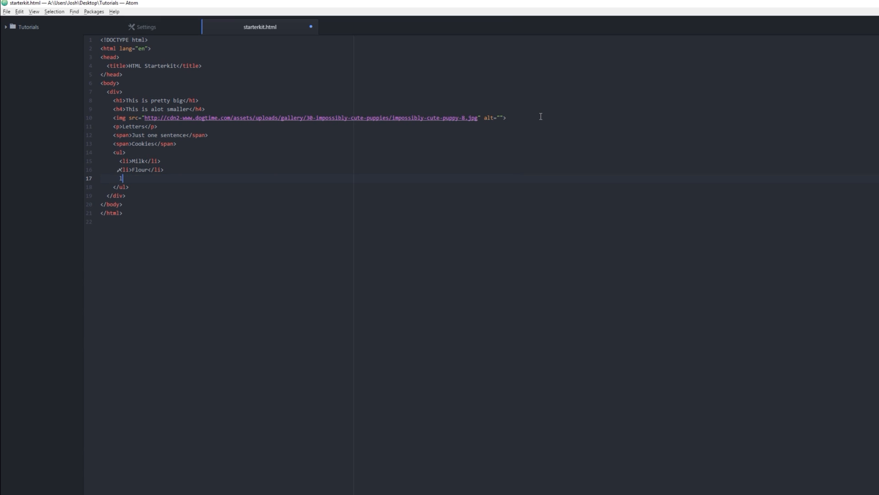
text(<li>Eggs</li>)
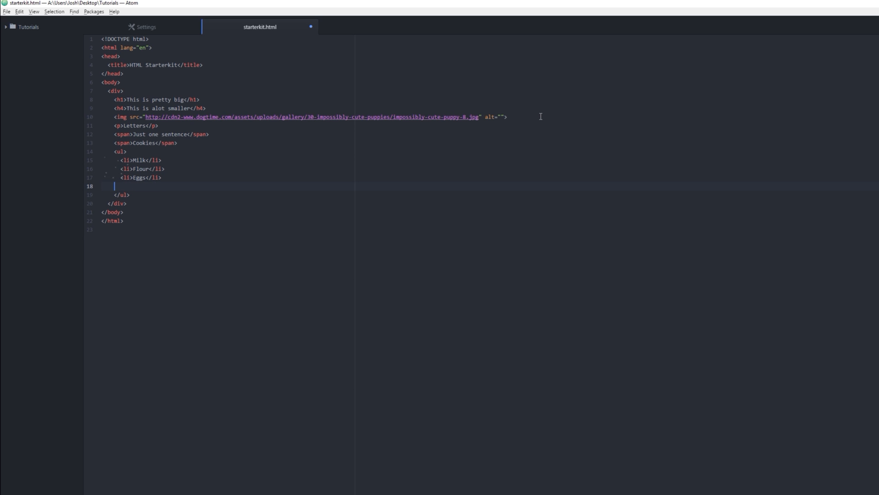
key(backspace)
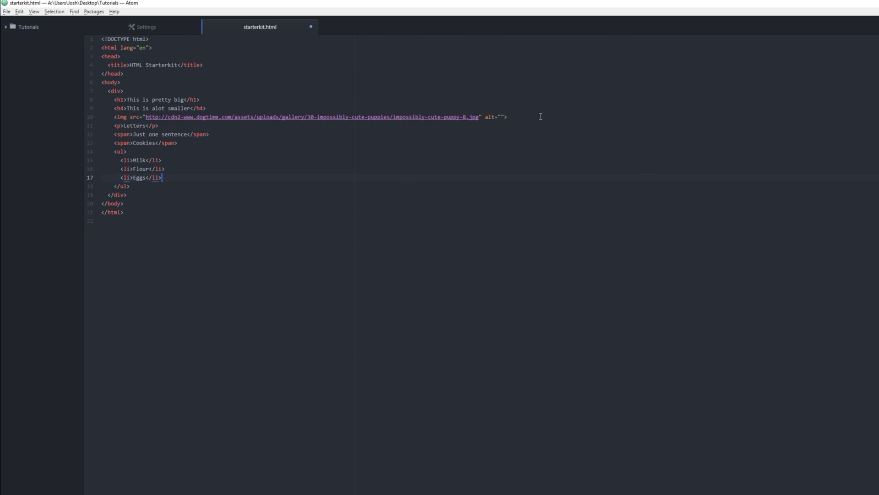
key(Down)
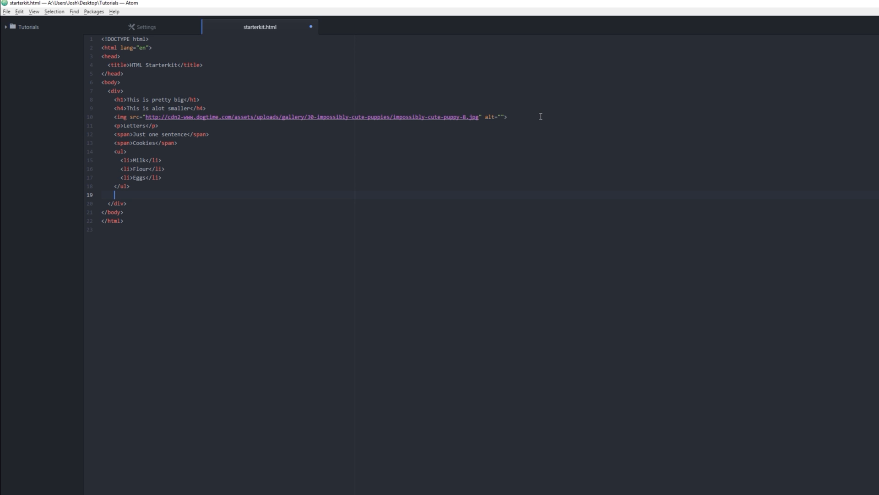
Create an ordered list whose first direction is 'Preheat oven to 375F'.
text(ol>)
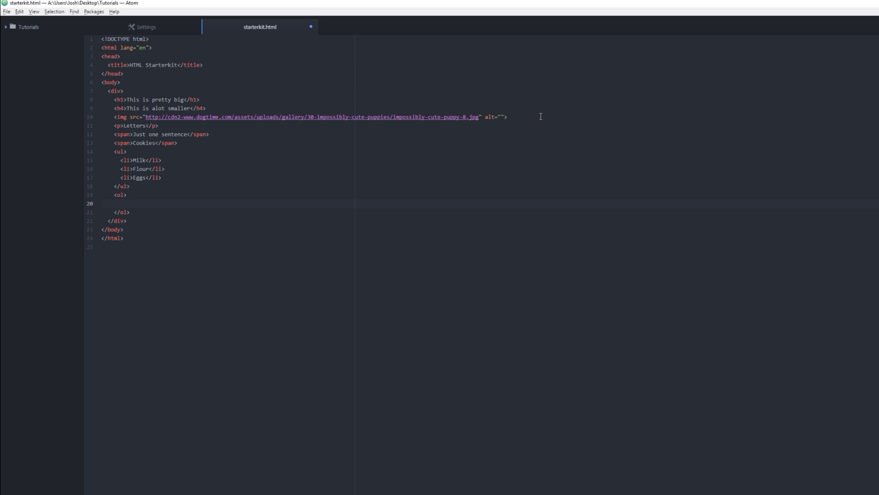
text(li></li>)
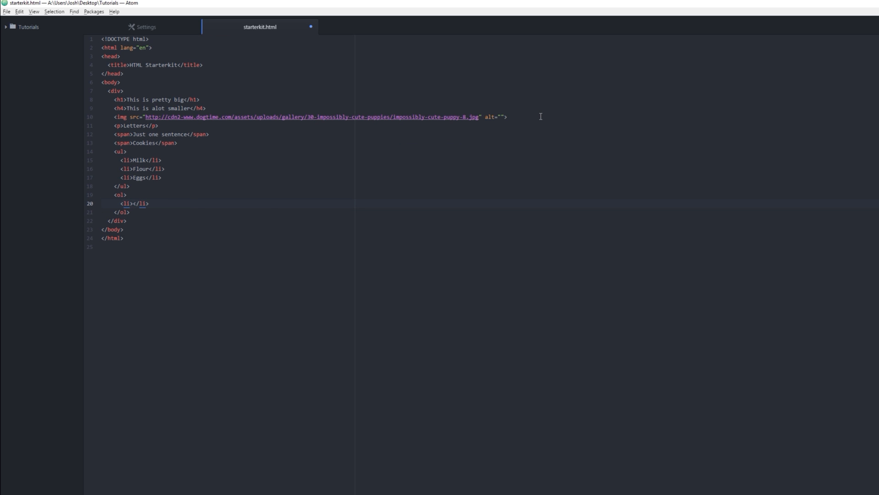
text(Pre-)
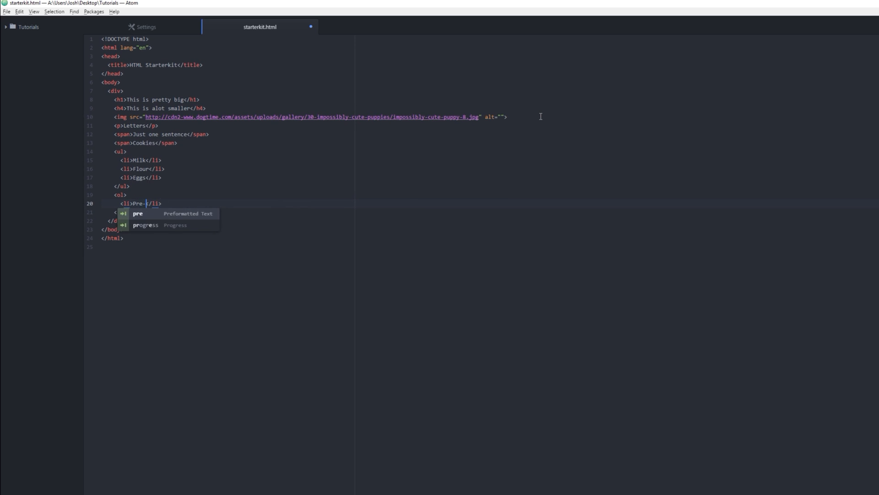
text(heat oven to)
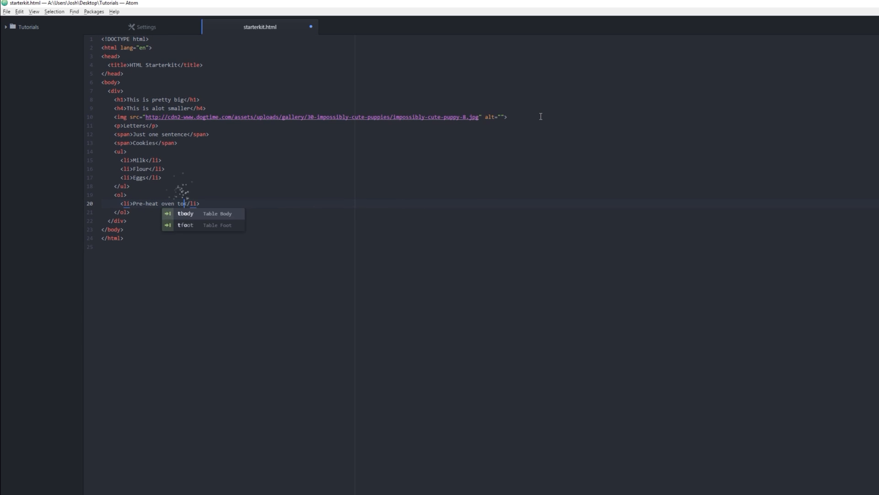
text(375)
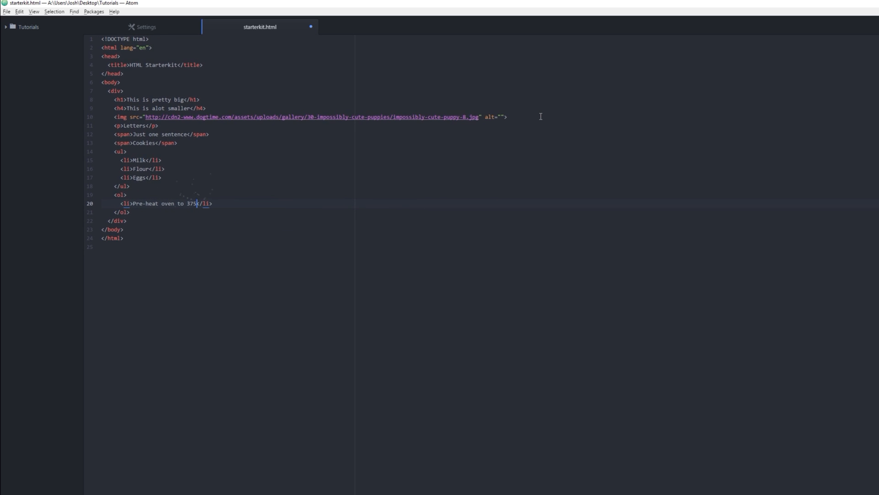
text(F)
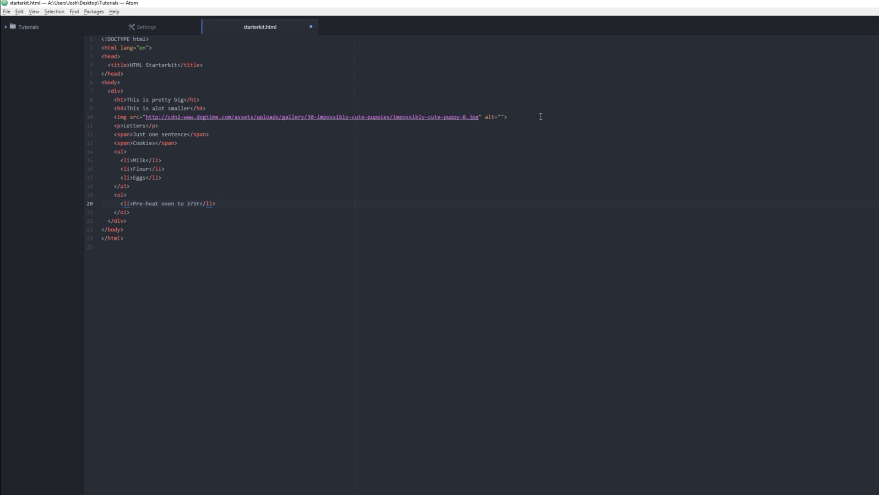
text(li>Bake for 20 Minutes</li>)
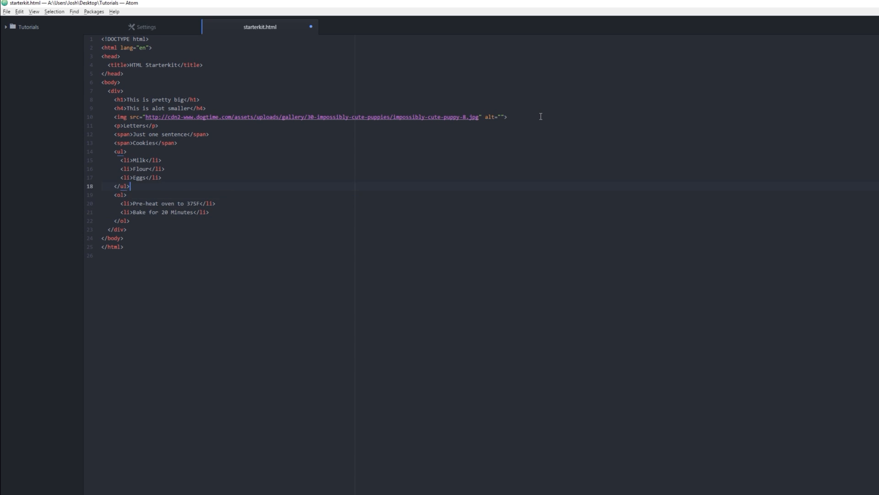
Add 'sugar' and chocolate chips items after the Eggs ingredient.
key(enter)
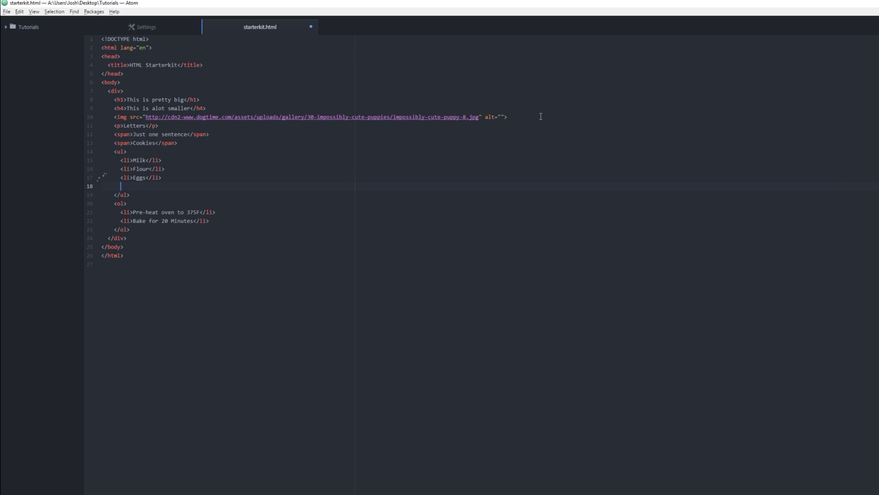
text(<li>sugar</li>)
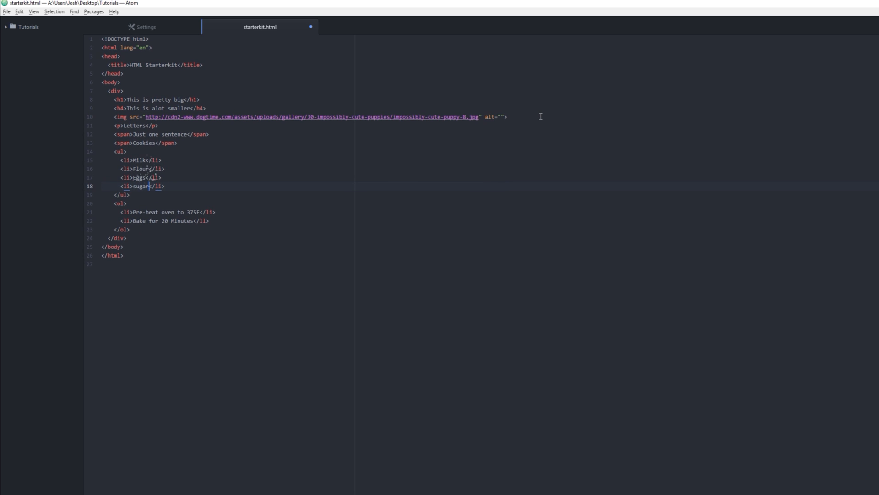
key(enter)
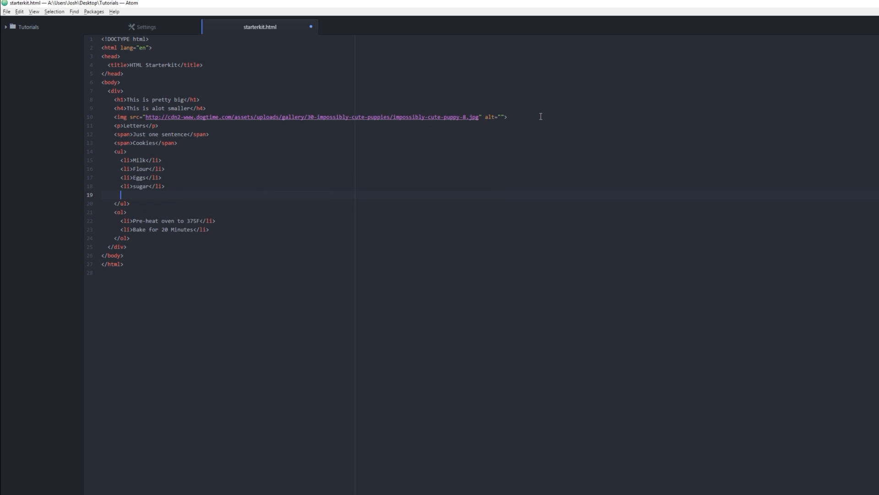
text(li>chocolate </li>)
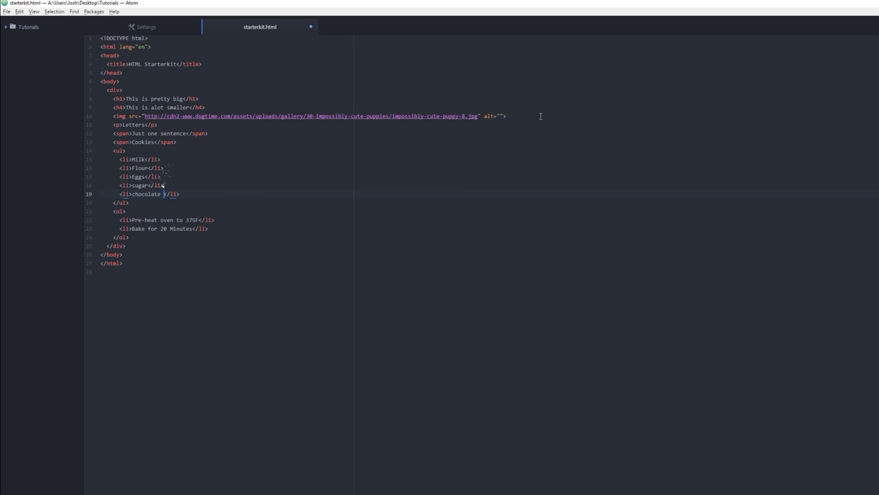
text(chips?????)
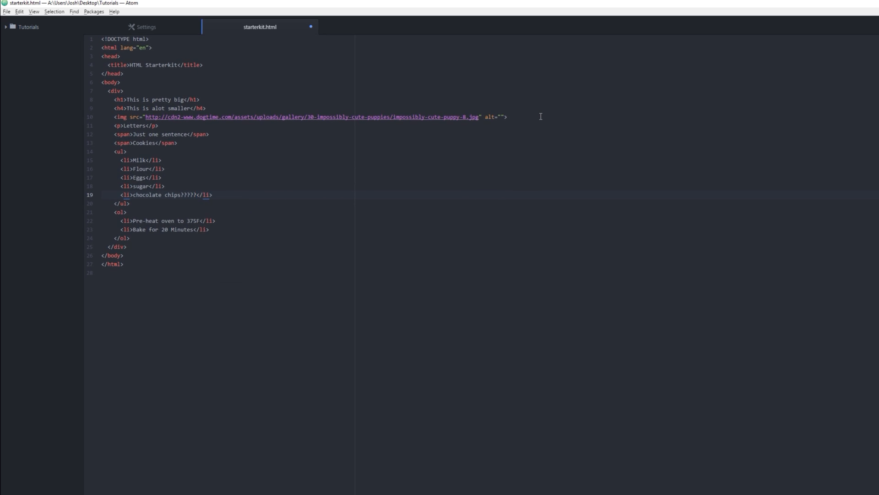
Fill the third direction 'let them cool for 10 minutes before serving' and save.
click(213, 195)
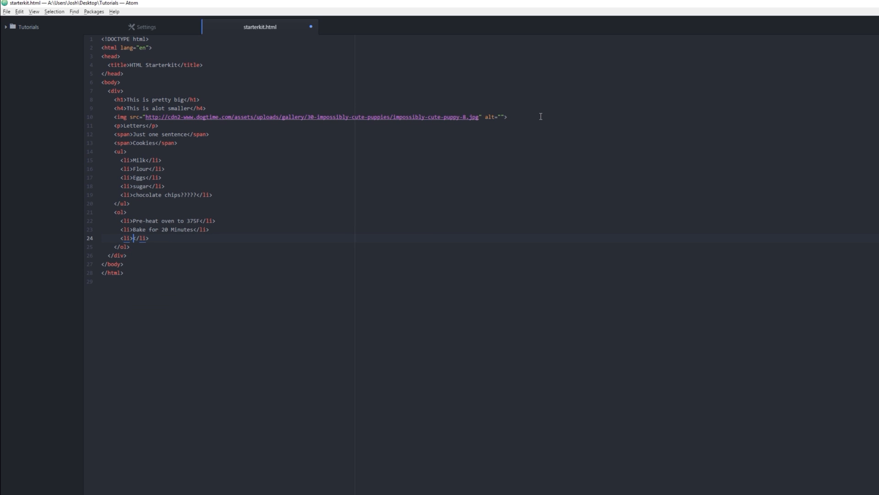
text(let them cool)
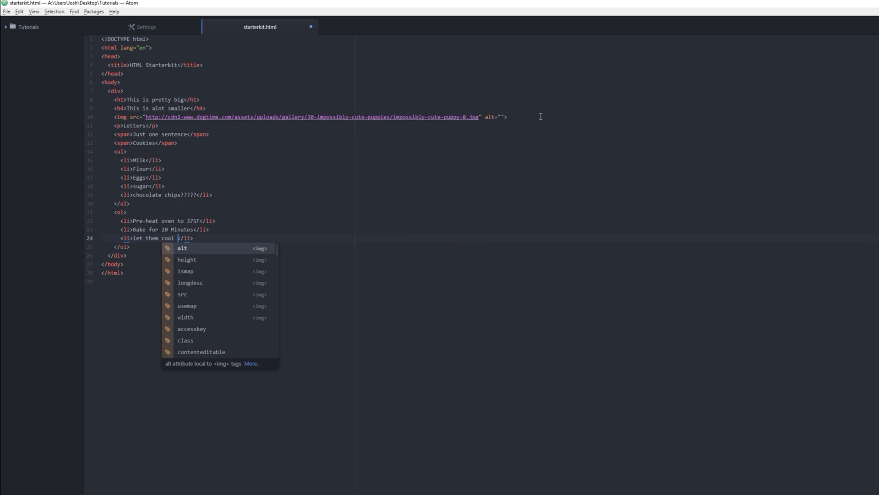
text(for 10 b)
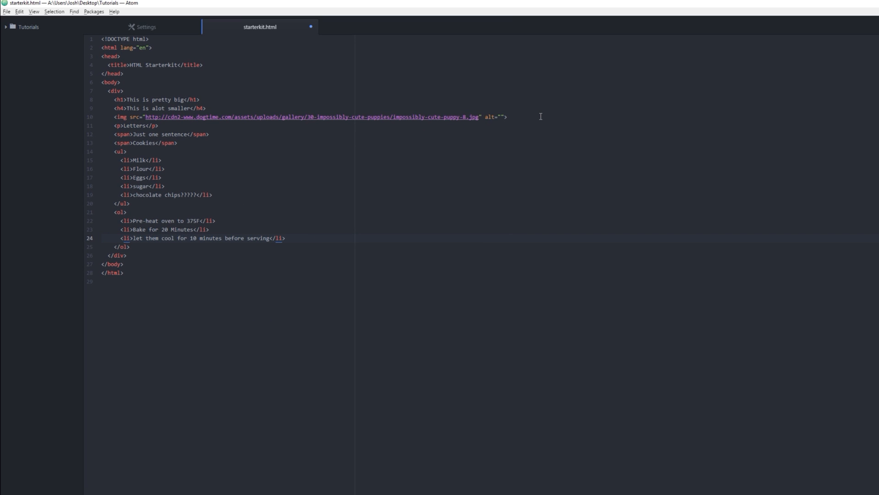
key(ctrl+s)
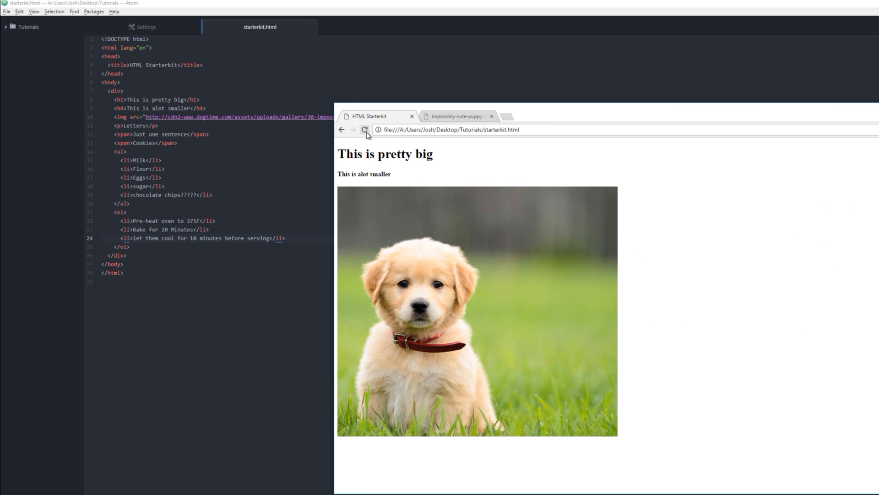
Reload the starterkit.html preview in Chrome.
click(365, 130)
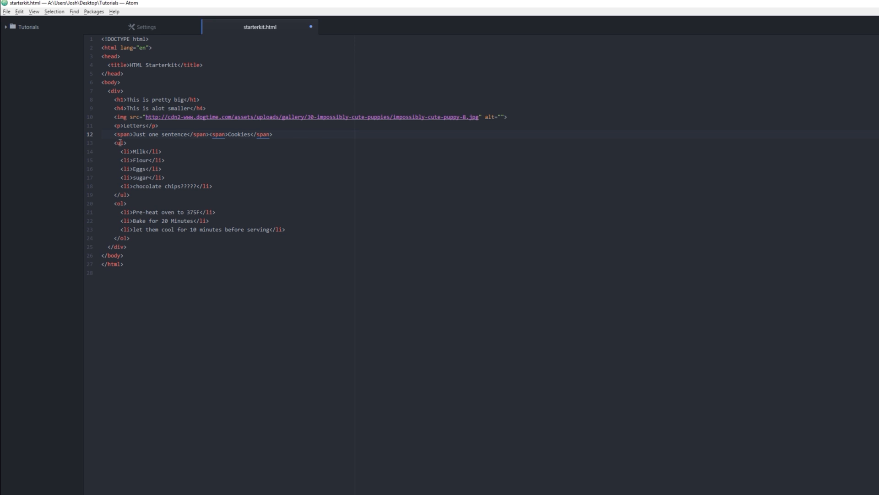
Split the joined spans so 'Cookies' sits on its own line, and save.
click(209, 135)
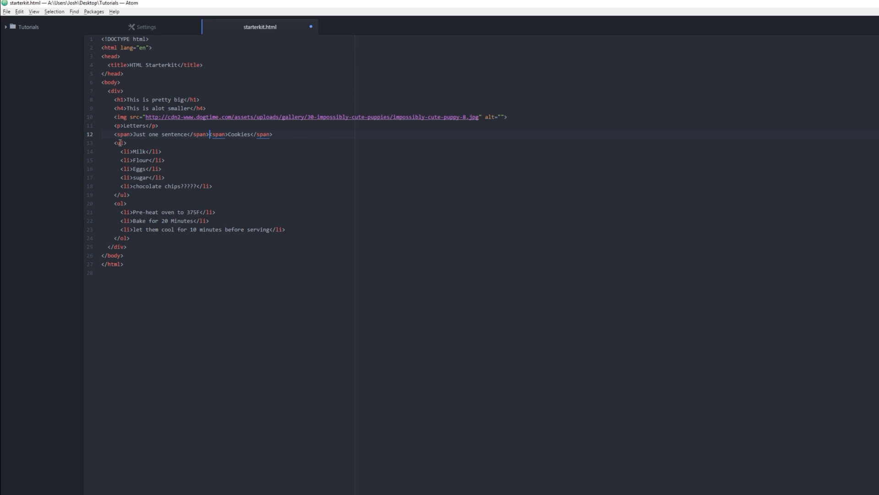
key(enter)
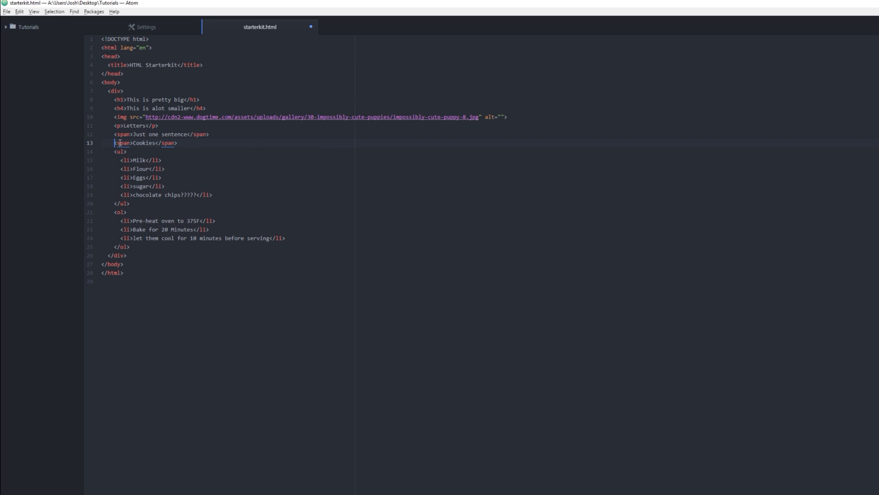
key(ctrl+s)
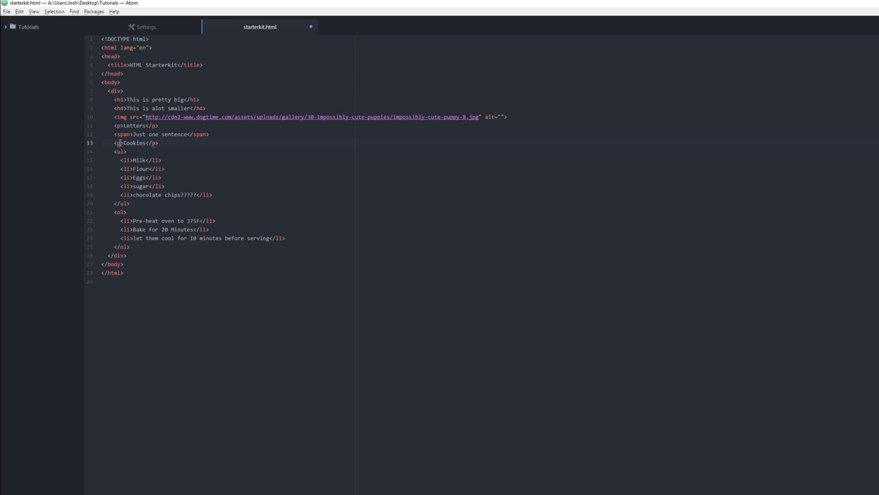
Turn 'Cookies' into a p and add a 'Directions' paragraph above the ordered list.
key(alt+tab)
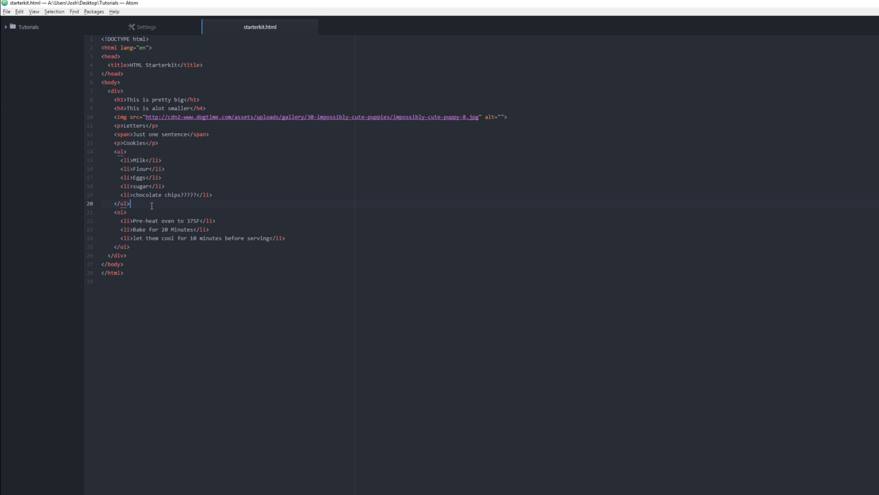
text(p>Directions</p>)
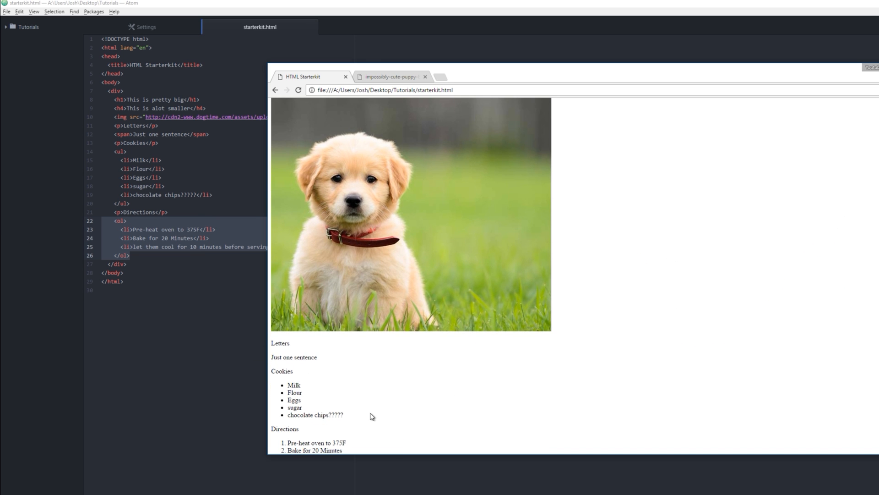
Highlight the Milk, Flour and Eggs ingredient items in the Chrome preview.
drag(288, 384, 344, 415)
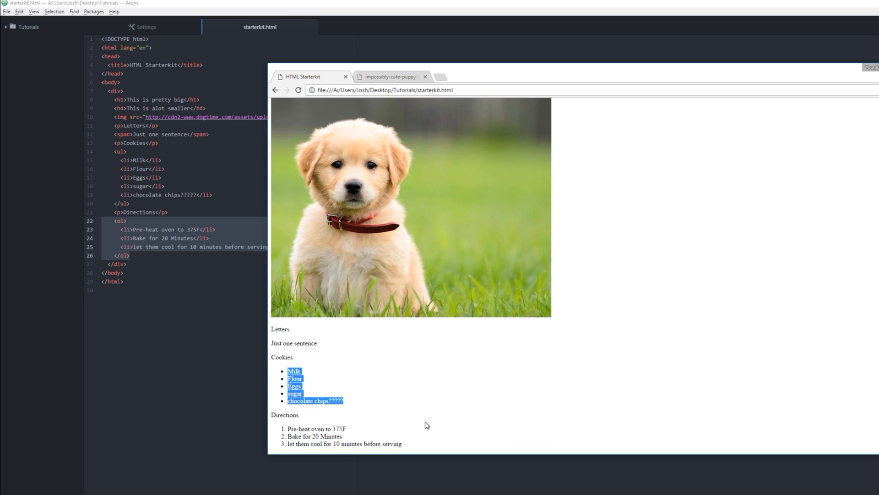
mouse_move(427, 417)
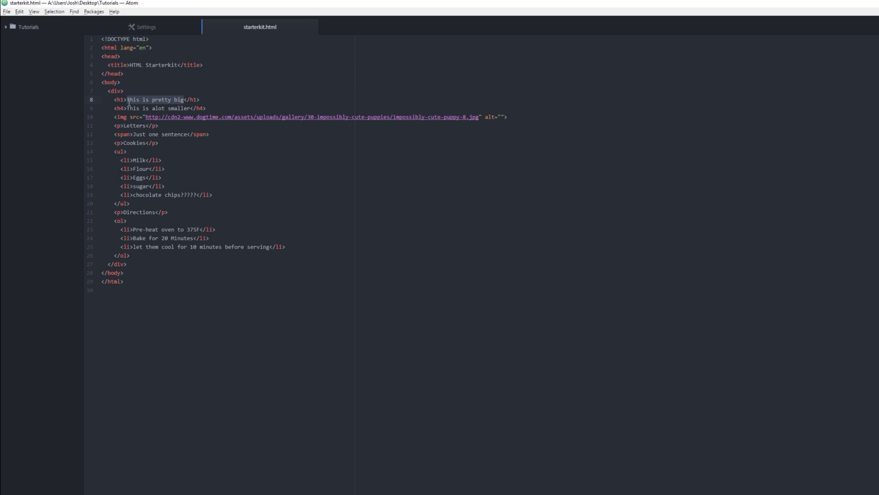
Change the h1 to 'Guide to making the most bland cookies on earth' and select the h4 text.
text(Guide to </h1>)
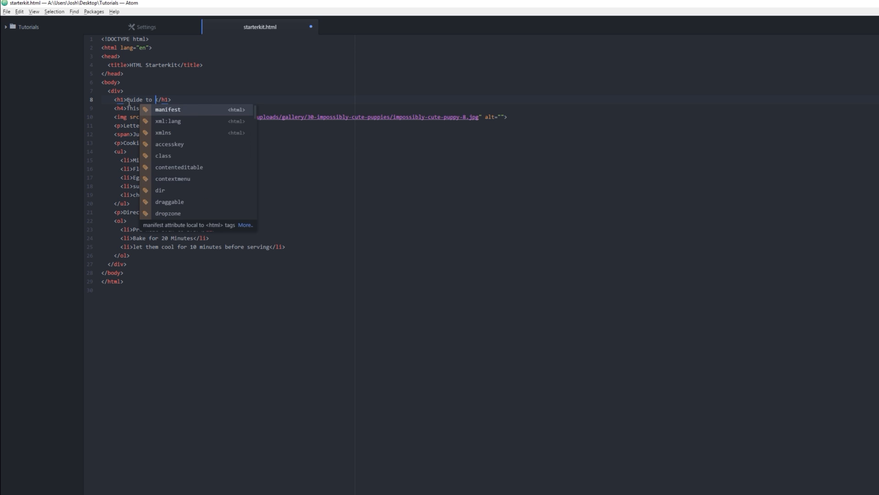
text(making the most bland cookies)
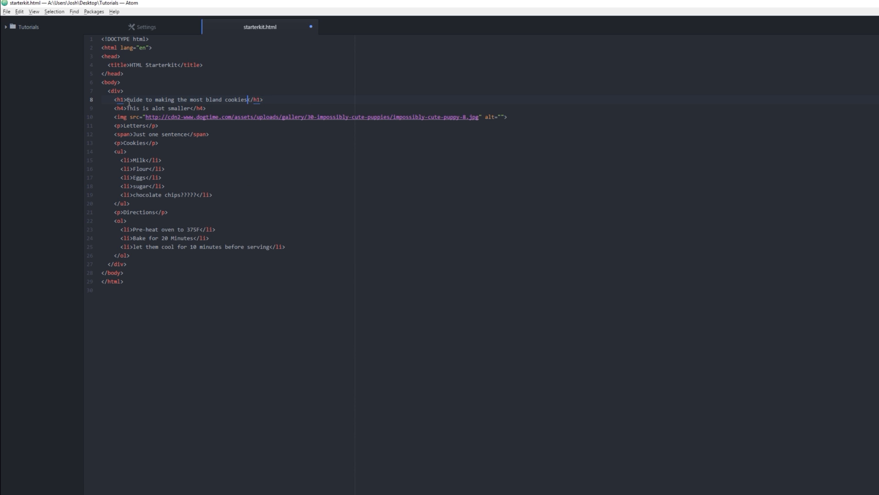
text(on earth)
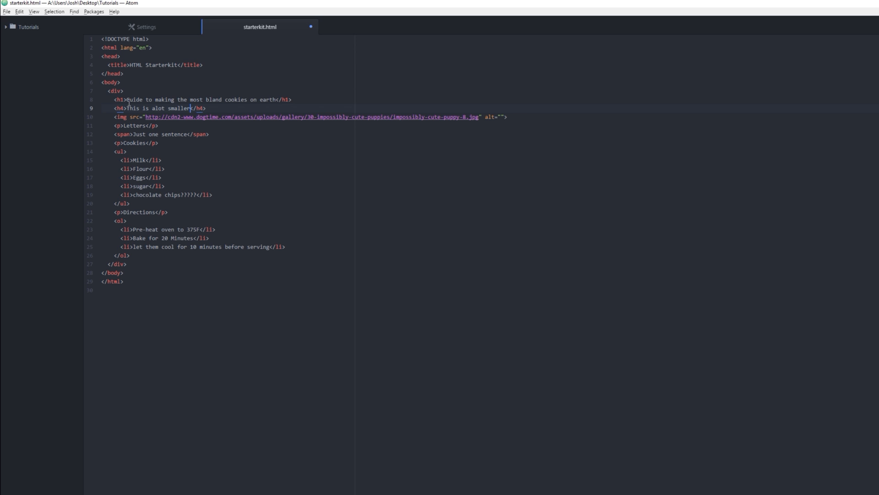
double_click(160, 108)
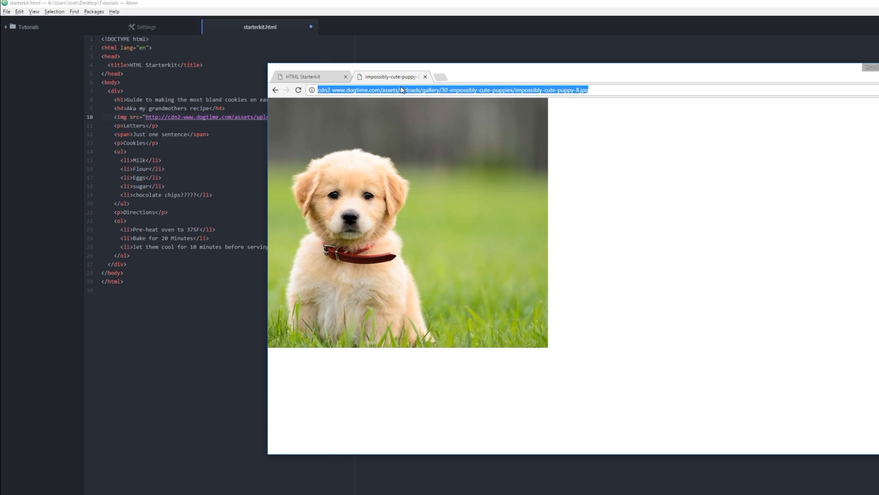
Search Chrome for 'chocolate chip cookies' via the address bar suggestion.
text(choco)
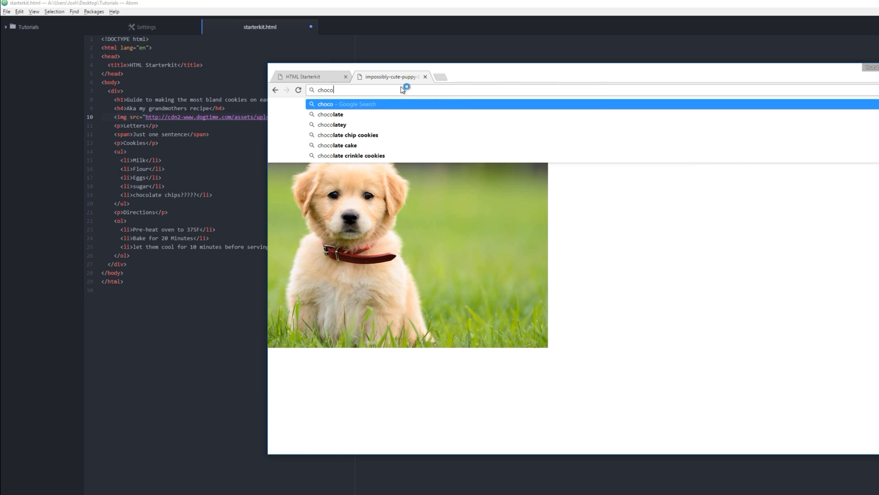
text(late)
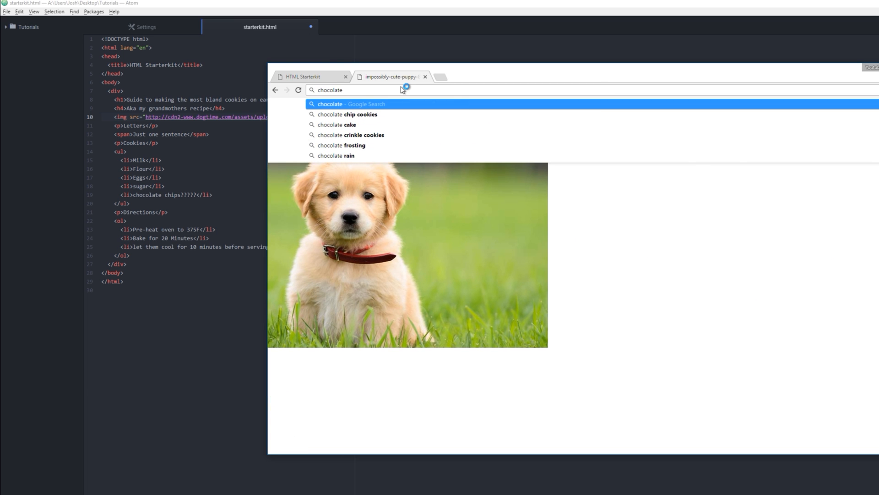
click(348, 115)
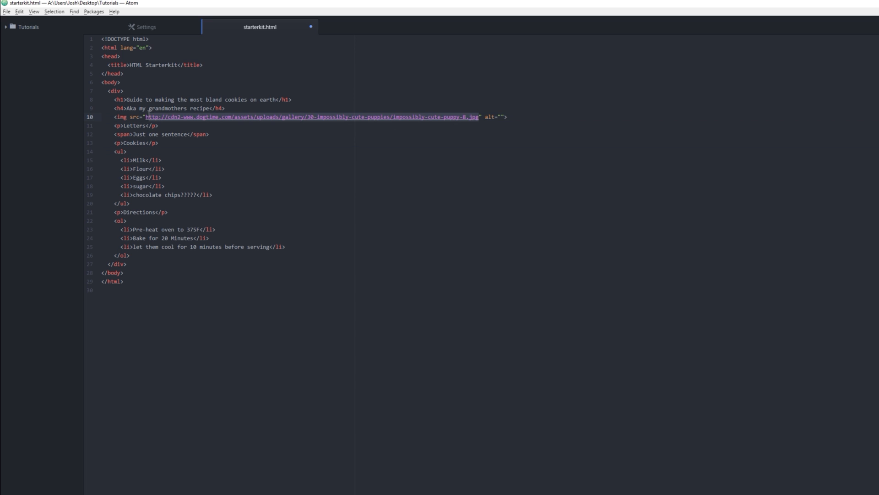
Set the img src to the General Mills cookie URL and alt to 'Ooops looks like this didn't load'.
text(http://images-gmi-pmc.edge-generalmills.com/eb52c020-c145-440c-8445-911f133c0096.jpg" alt="">)
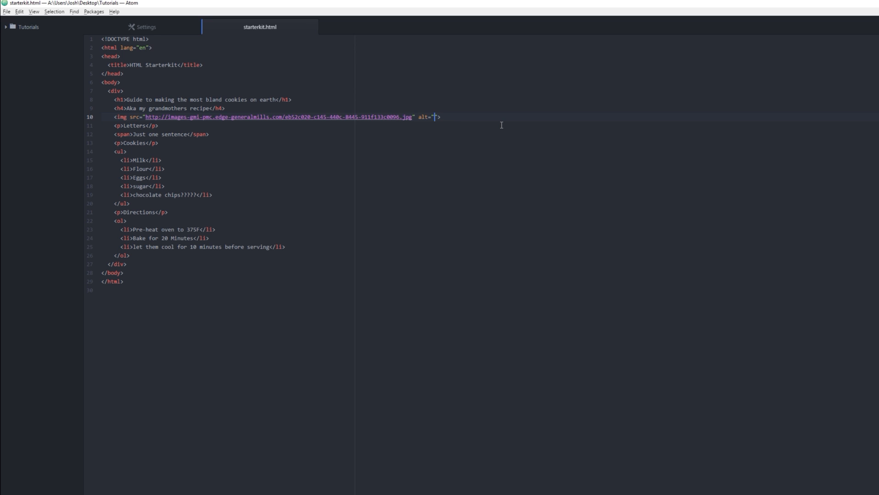
key(Backspace)
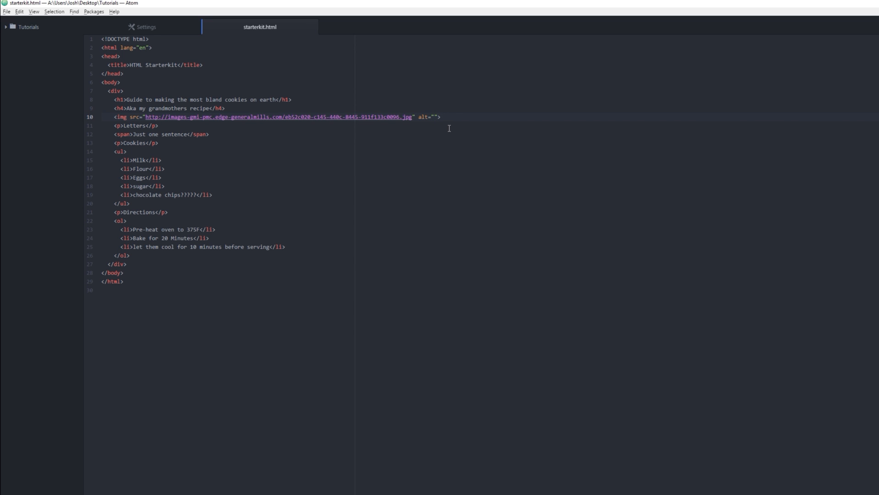
text(Text)
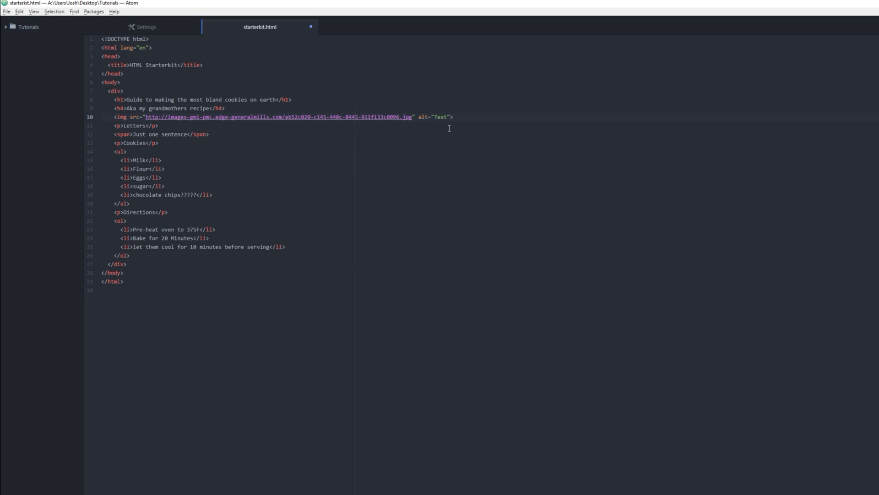
key(Backspace)
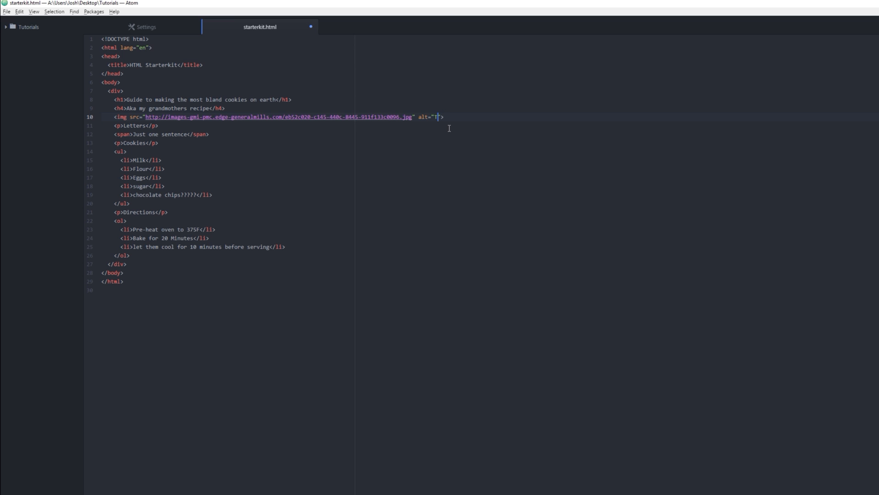
text(Ooops looks like this didn't load)
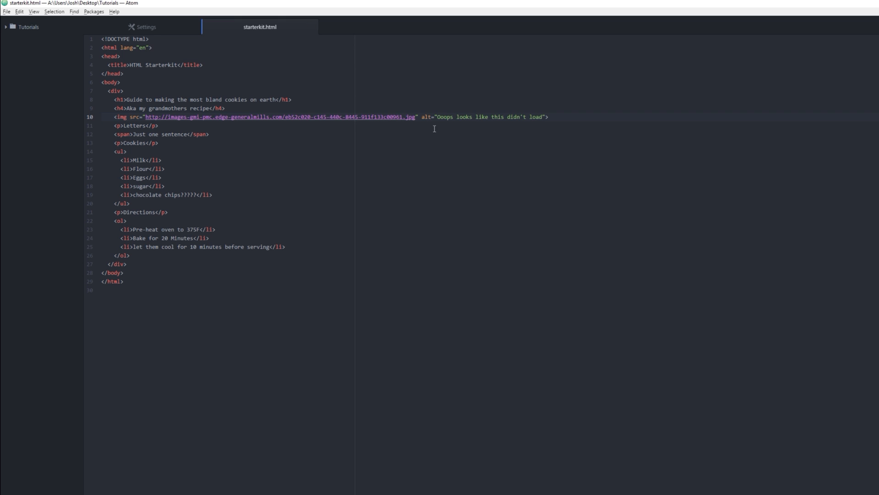
click(438, 117)
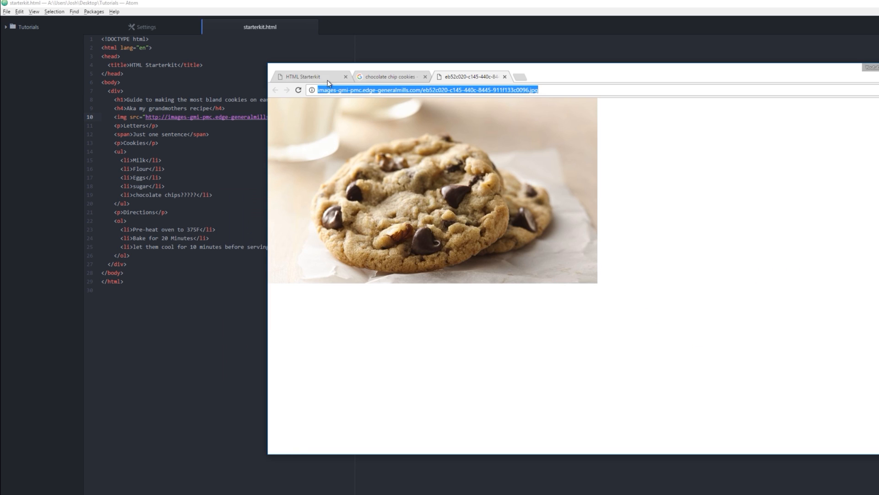
Switch to Chrome's HTML Starterkit tab to see the new cookie headings and photo.
click(303, 77)
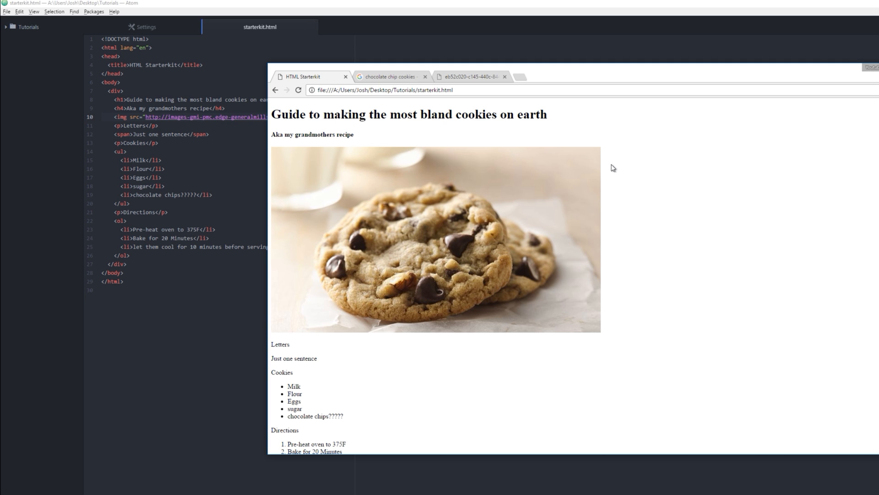
mouse_move(468, 174)
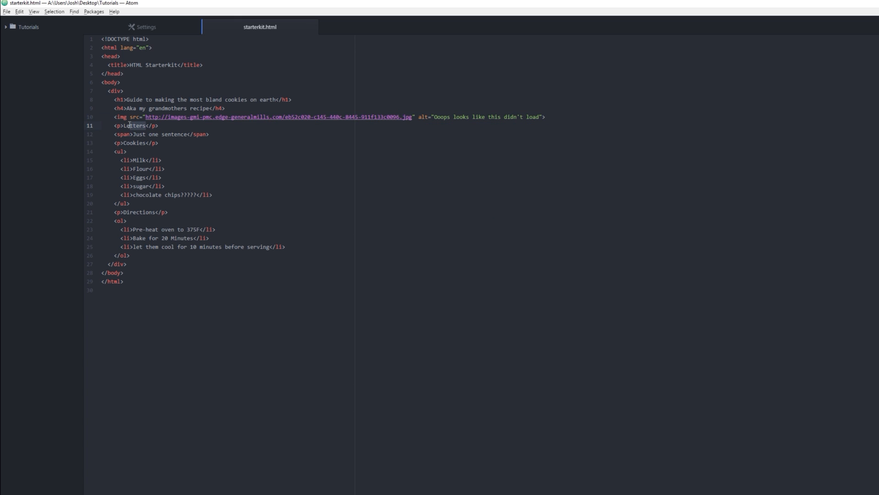
Type 'Lets get started' as the paragraph text replacing 'Letters' on line 11.
text(Lets get started)
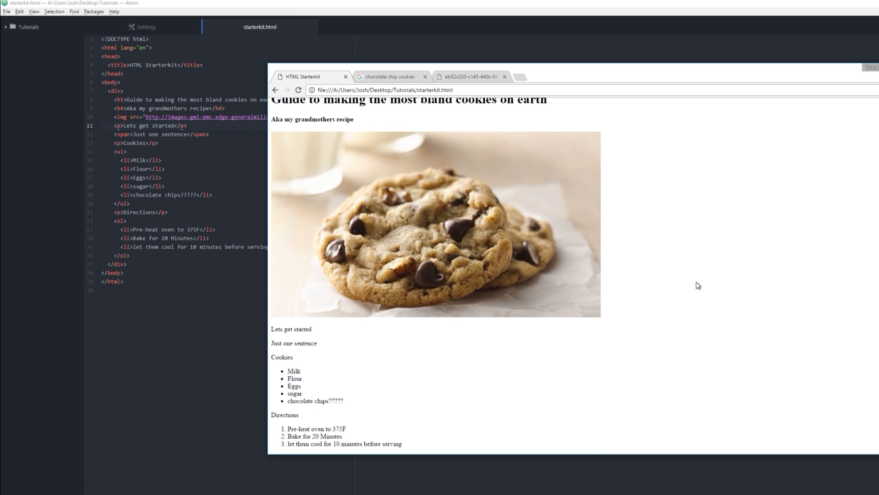
mouse_move(704, 278)
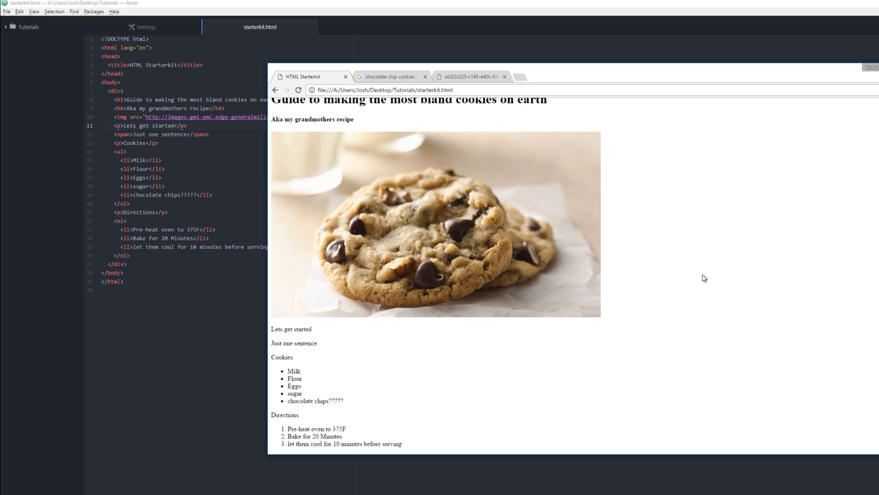
mouse_move(628, 275)
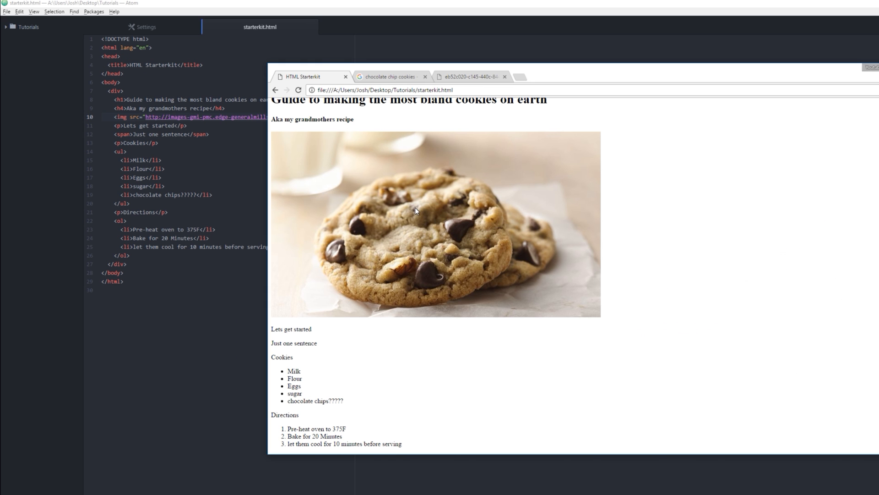
mouse_move(598, 228)
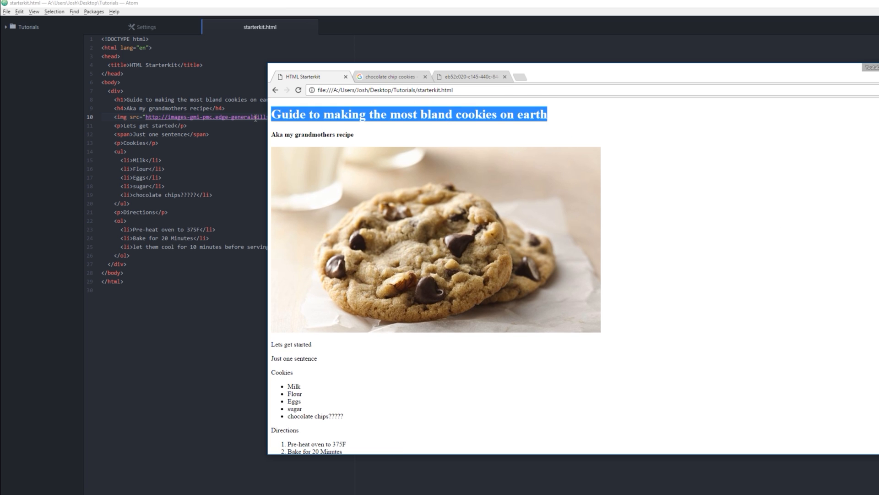
click(362, 139)
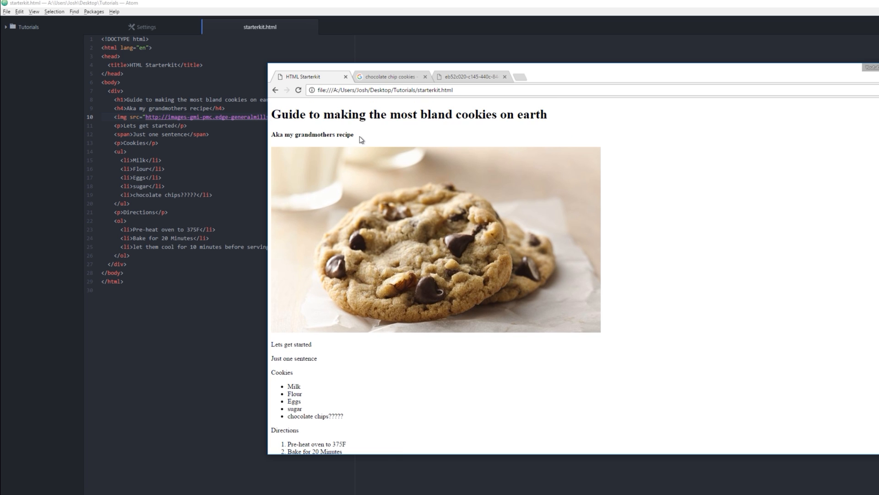
scroll(down, 3)
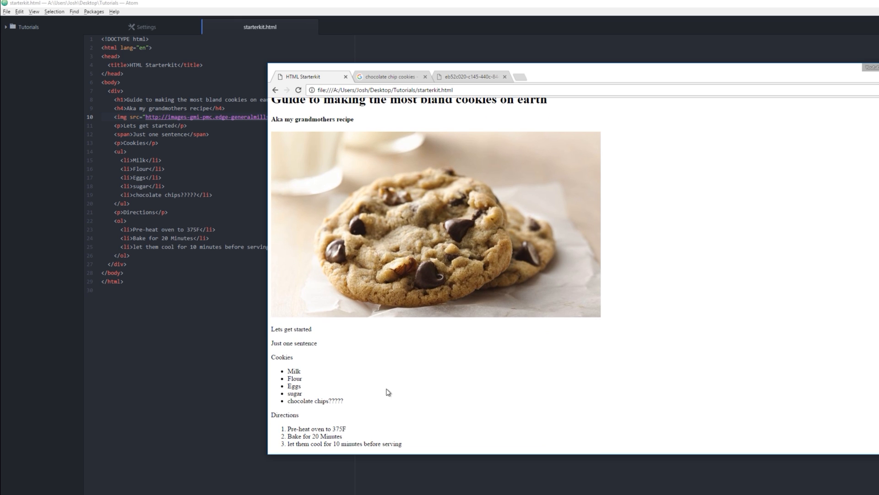
mouse_move(252, 342)
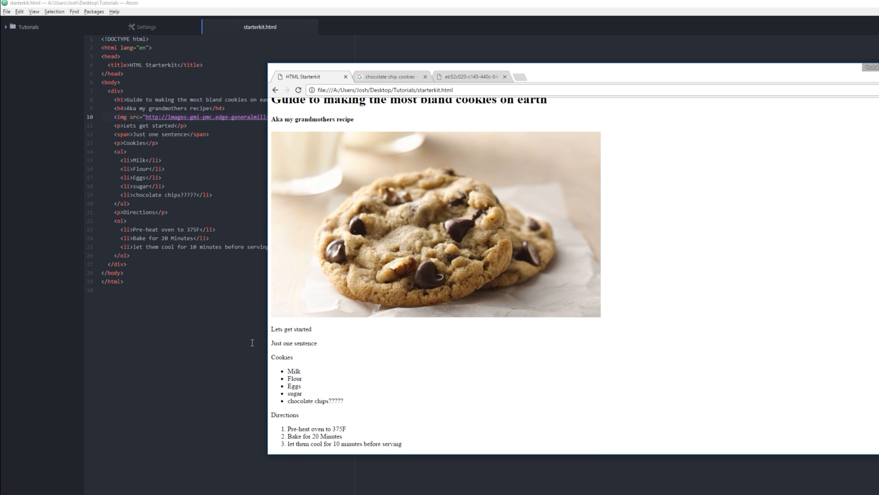
mouse_move(660, 424)
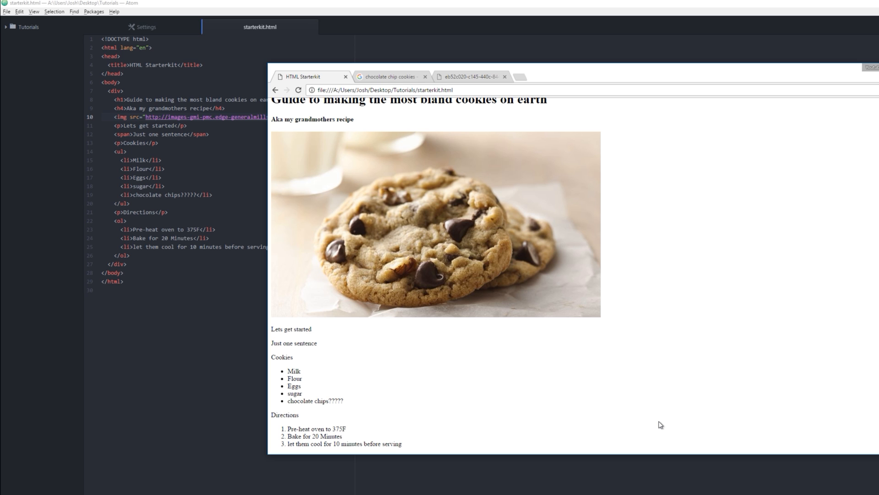
mouse_move(649, 415)
text(<div></)
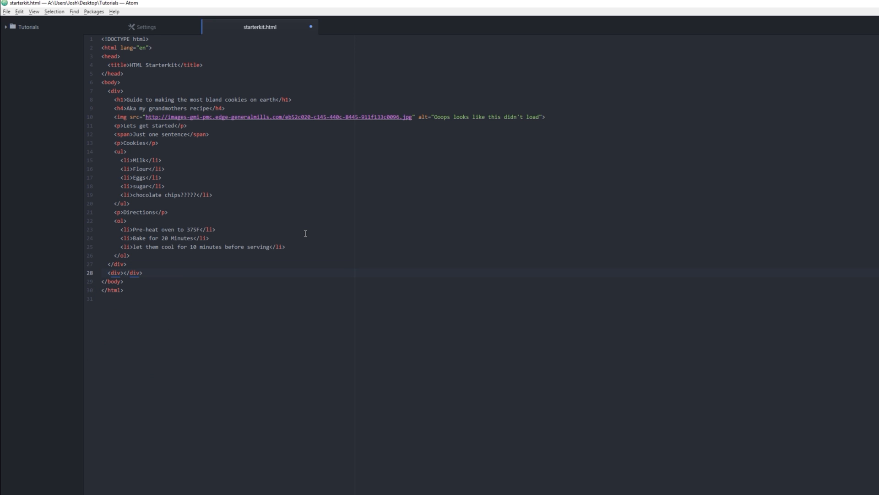
text(div>)
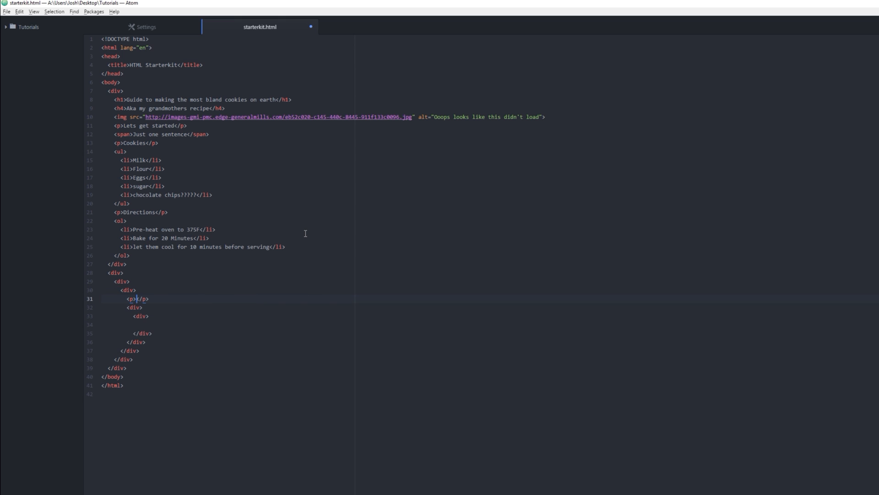
key(enter)
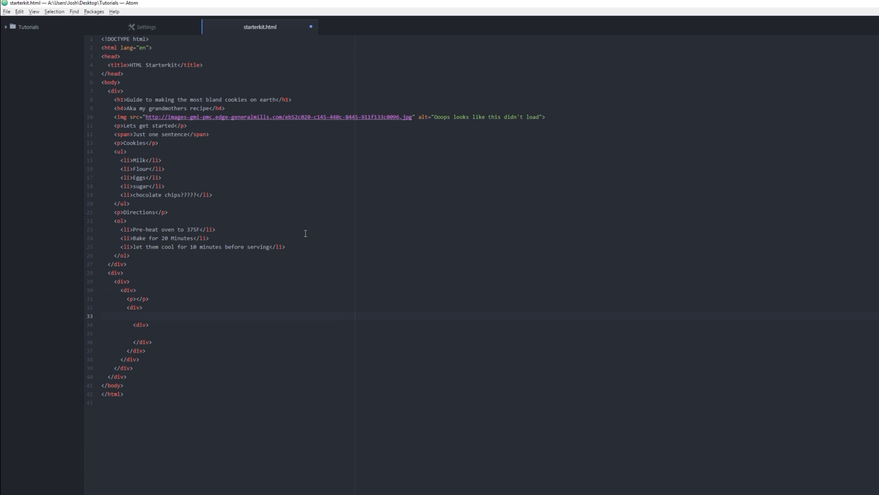
text(<p></p>)
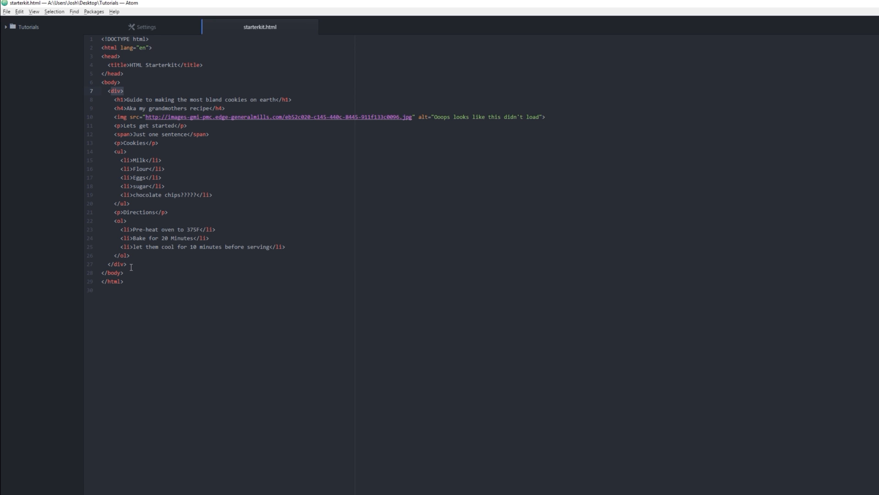
drag(127, 160, 130, 255)
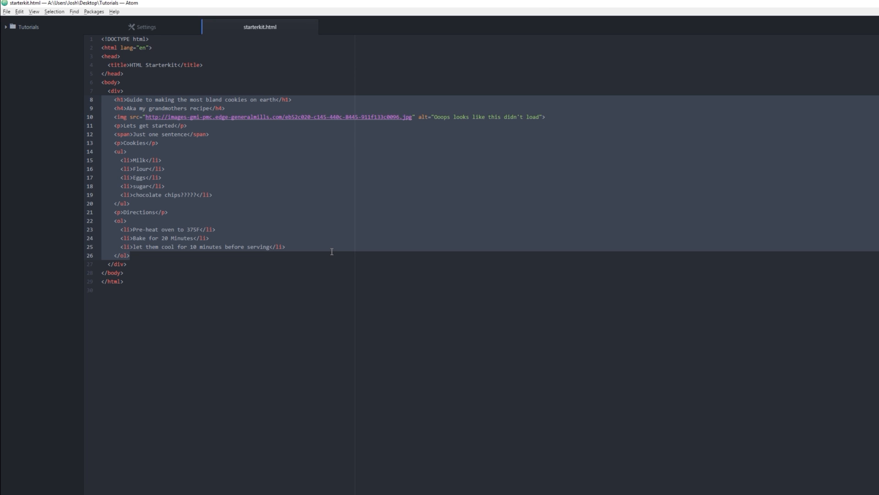
mouse_move(380, 414)
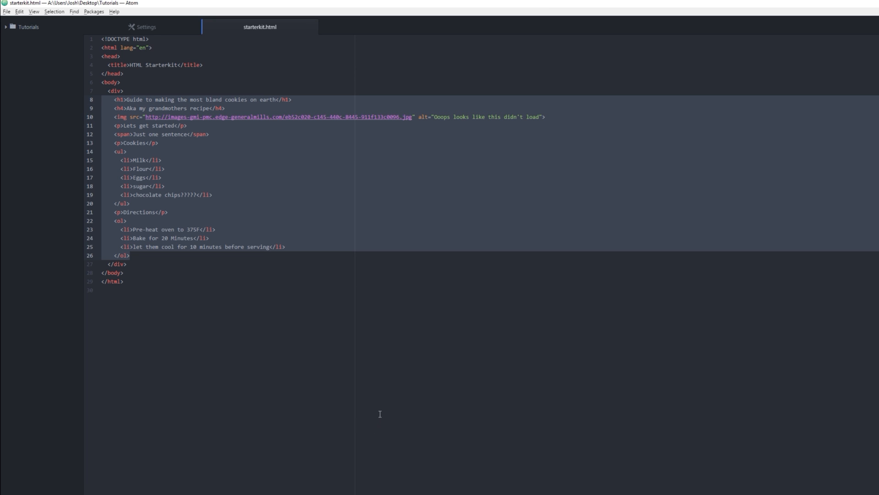
mouse_move(229, 402)
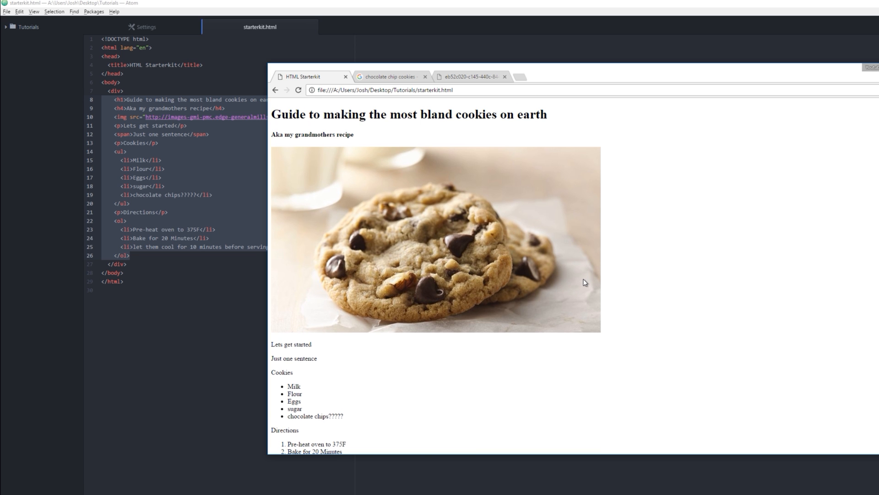
mouse_move(586, 279)
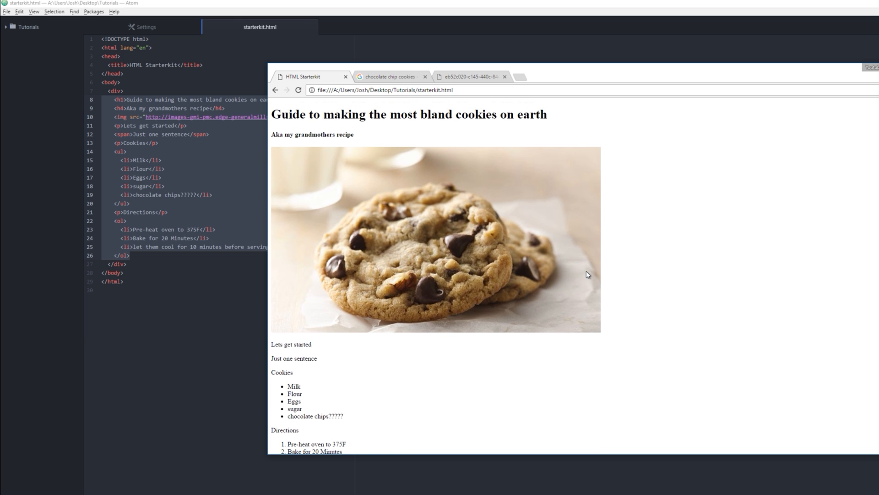
mouse_move(637, 134)
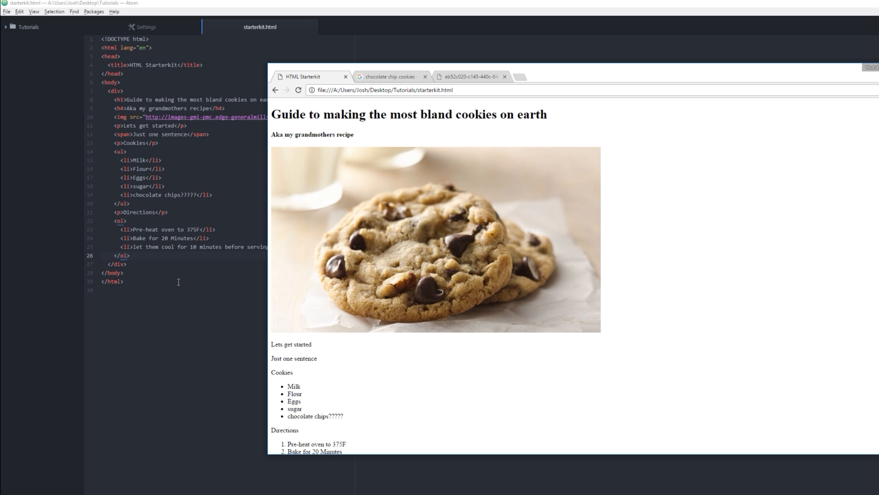
mouse_move(334, 284)
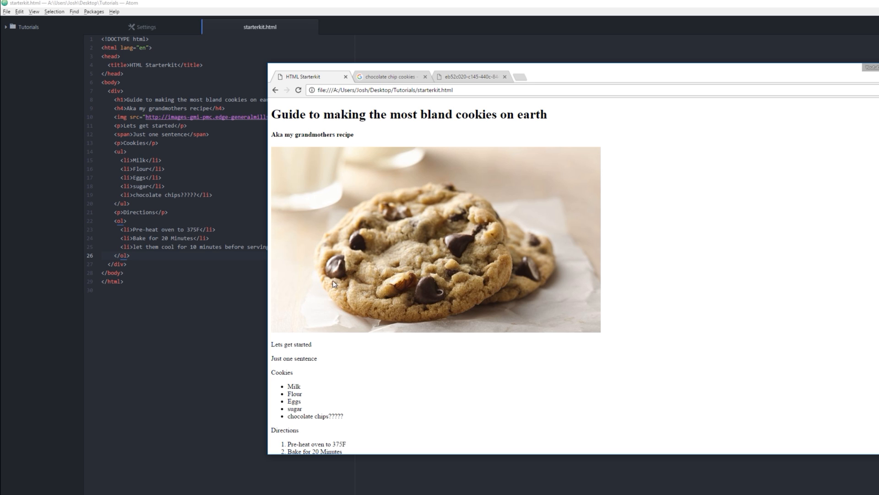
mouse_move(535, 288)
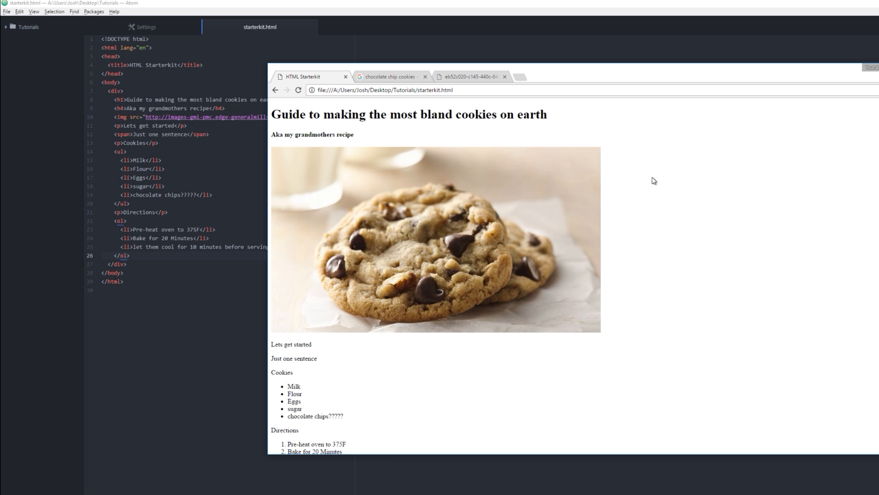
scroll(down, 3)
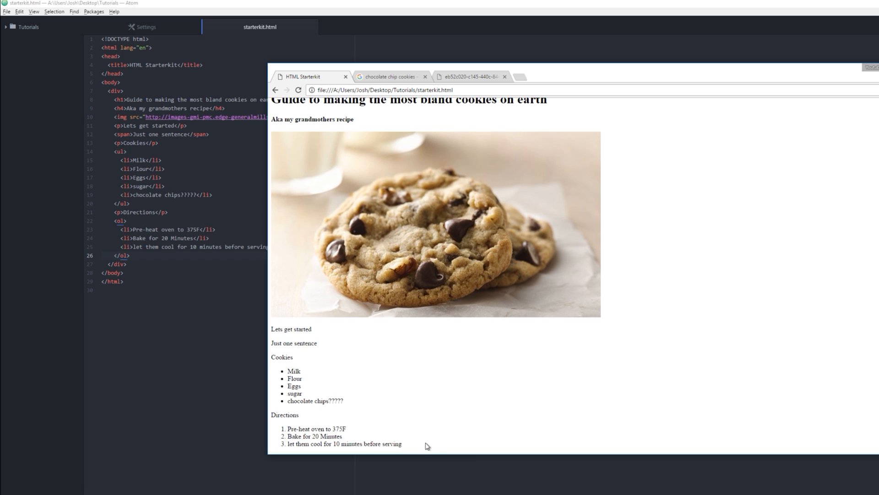
mouse_move(485, 408)
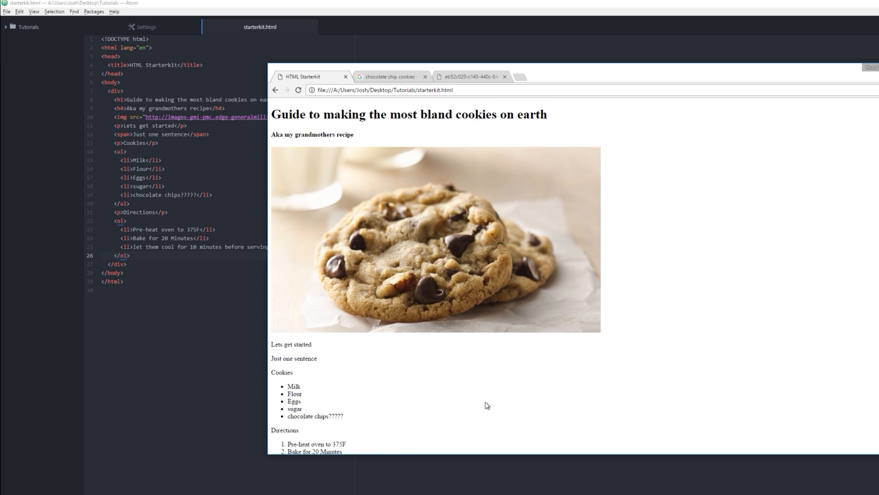
mouse_move(487, 402)
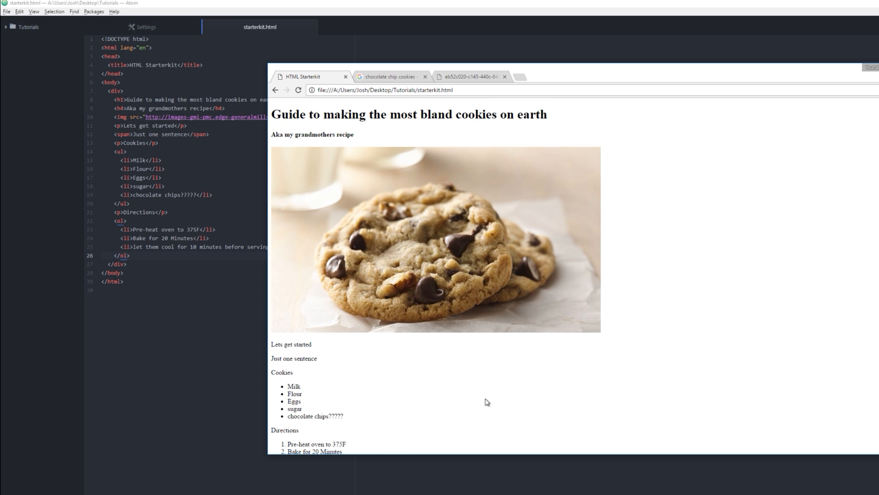
mouse_move(485, 396)
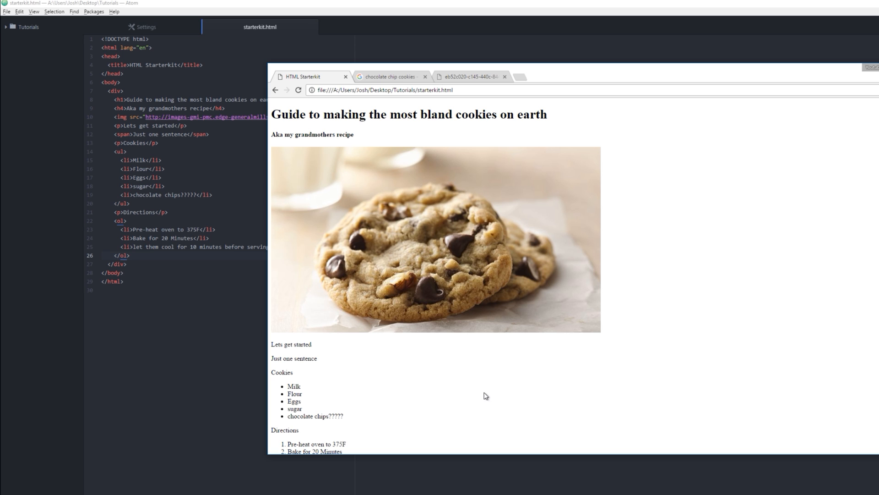